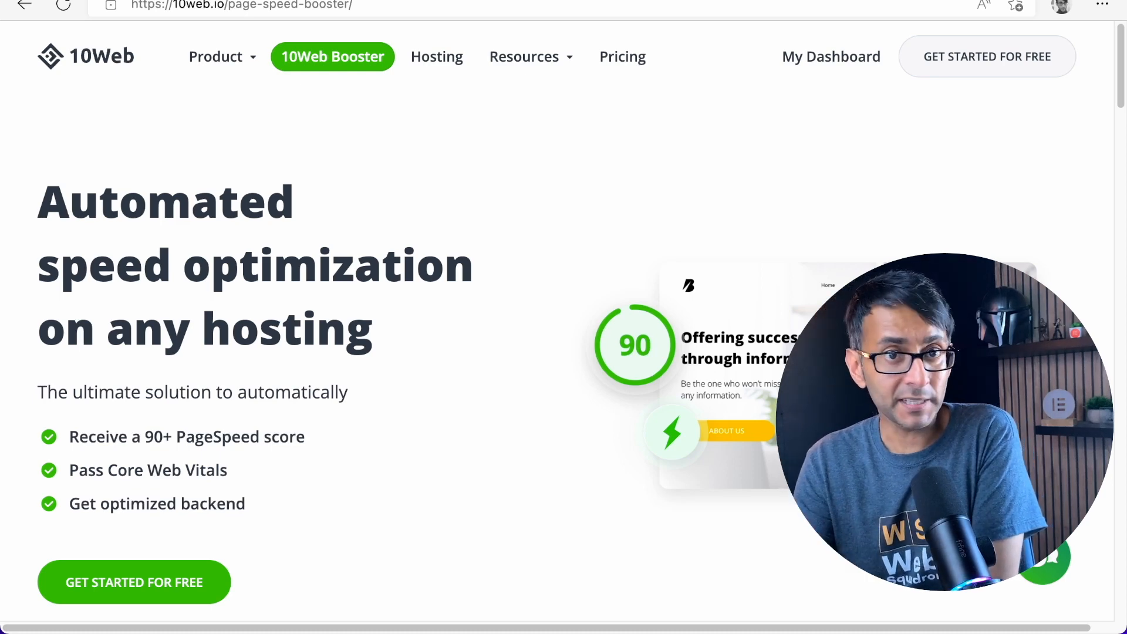
# View the WebPageTest page-load recording of the staging site as a video file (fully loaded at 4.0 s)
pyautogui.scroll(-3)
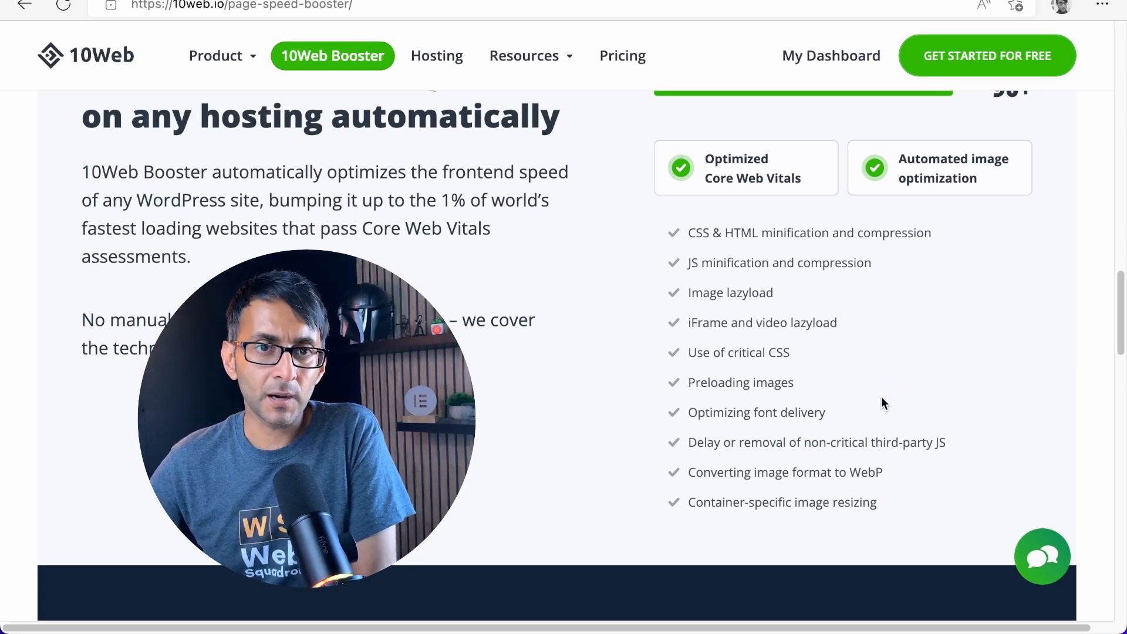
pyautogui.moveTo(789, 431)
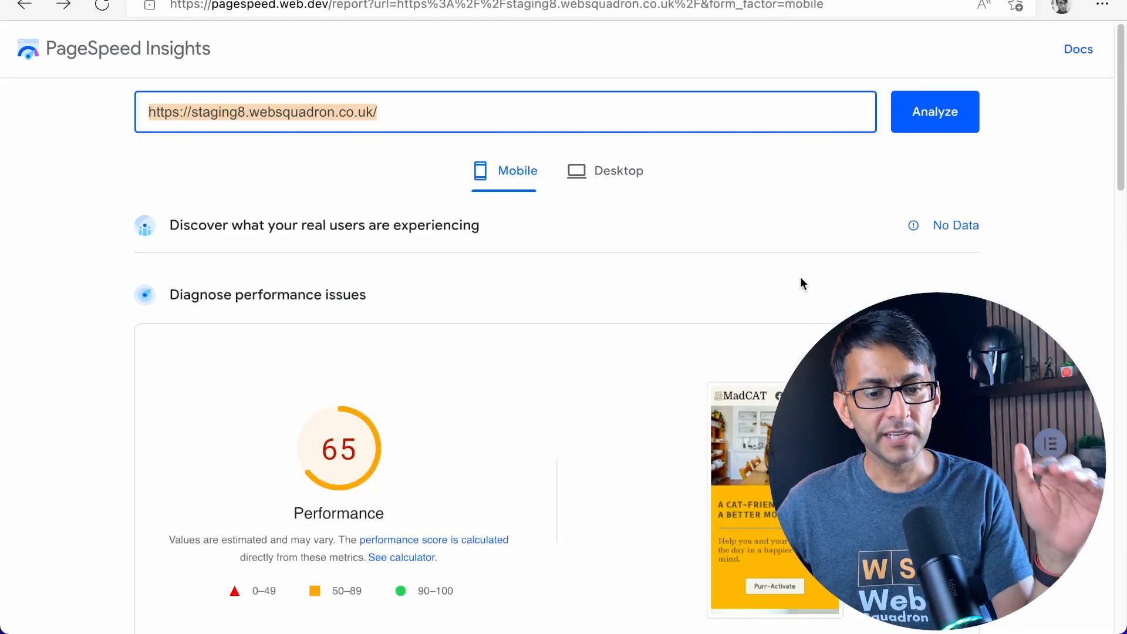
pyautogui.scroll(-3)
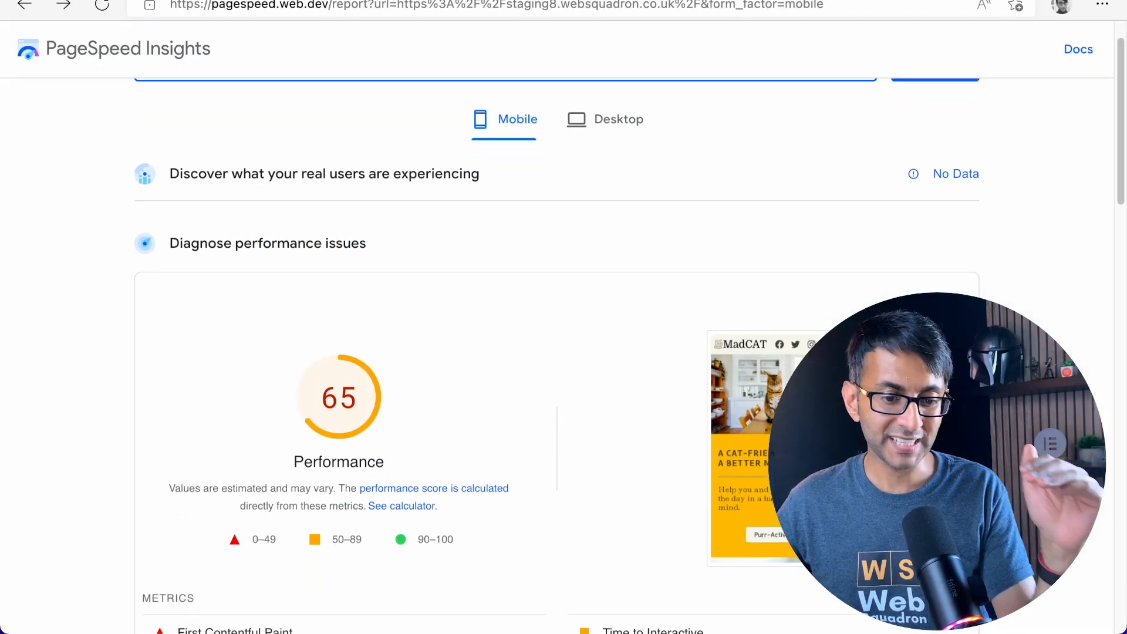
pyautogui.click(617, 118)
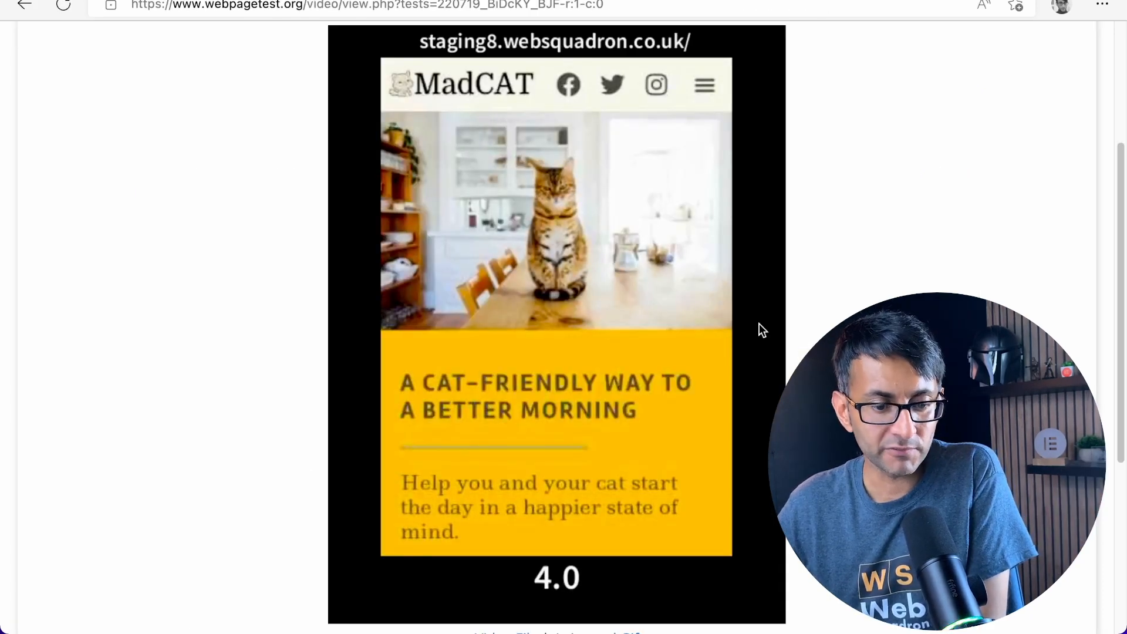
pyautogui.scroll(-3)
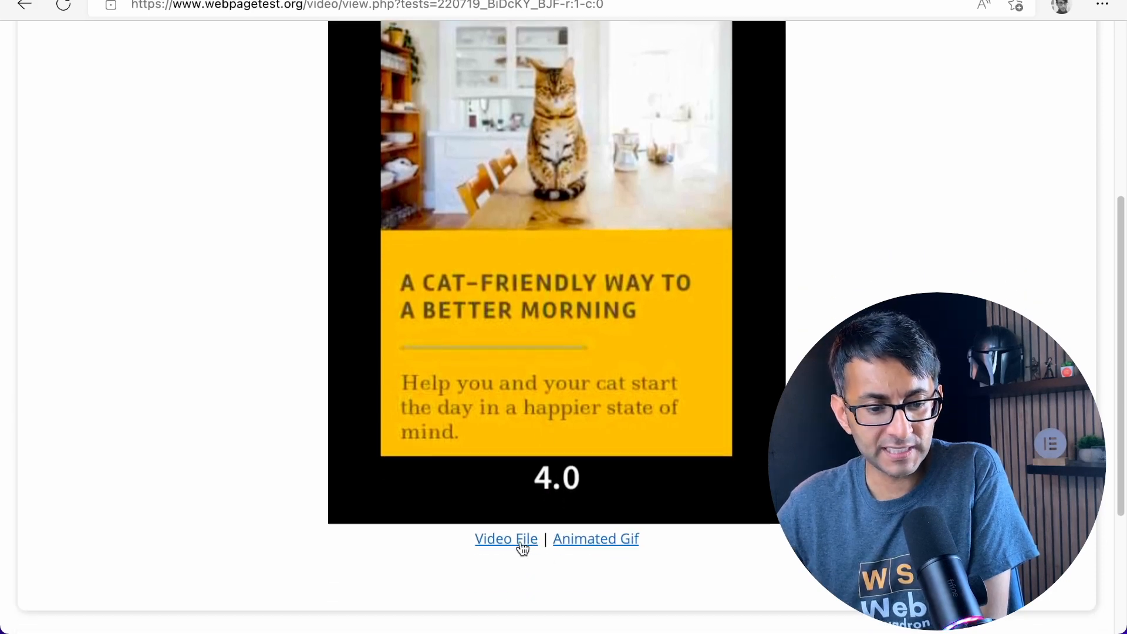
pyautogui.click(507, 539)
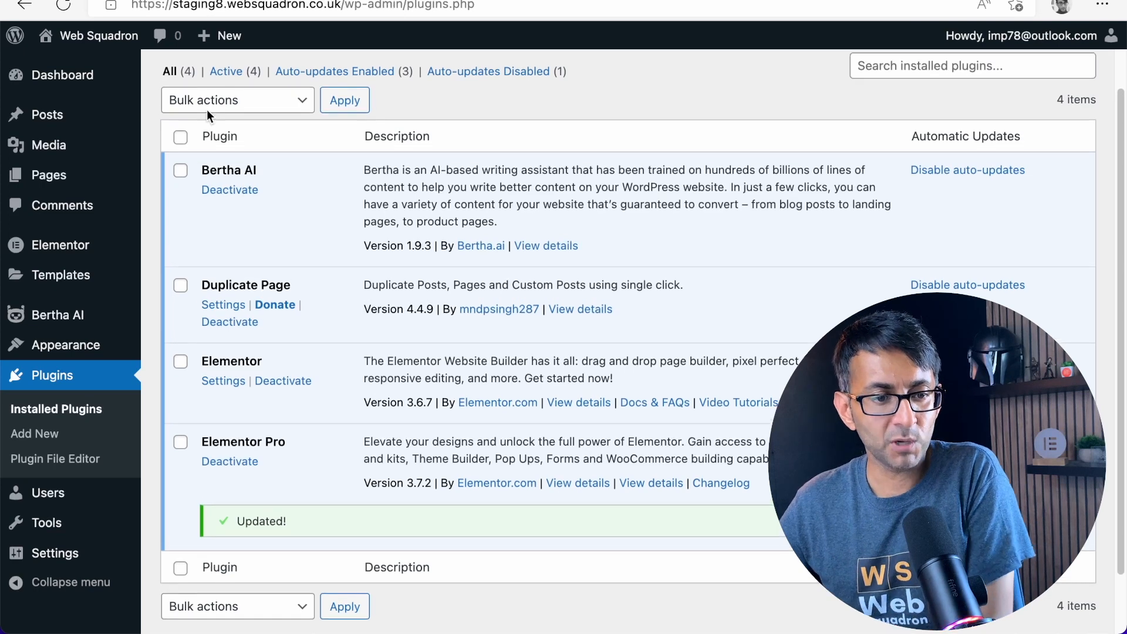
# Upload tenweb-speed-optimizer.zip via Plugins > Add New and install it
pyautogui.click(34, 433)
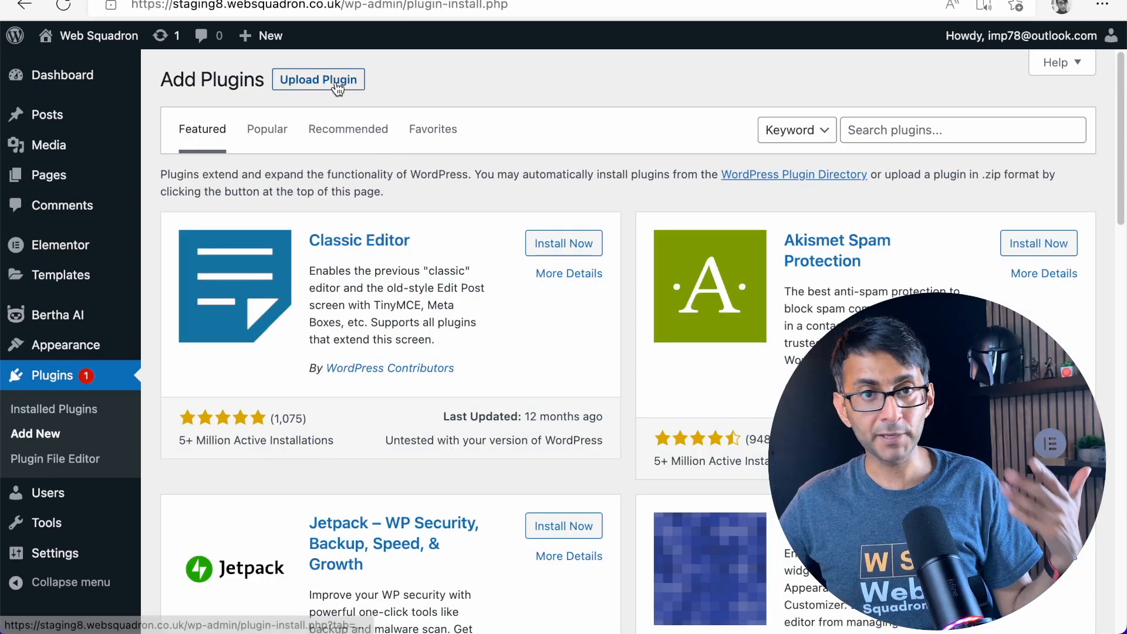
pyautogui.click(318, 79)
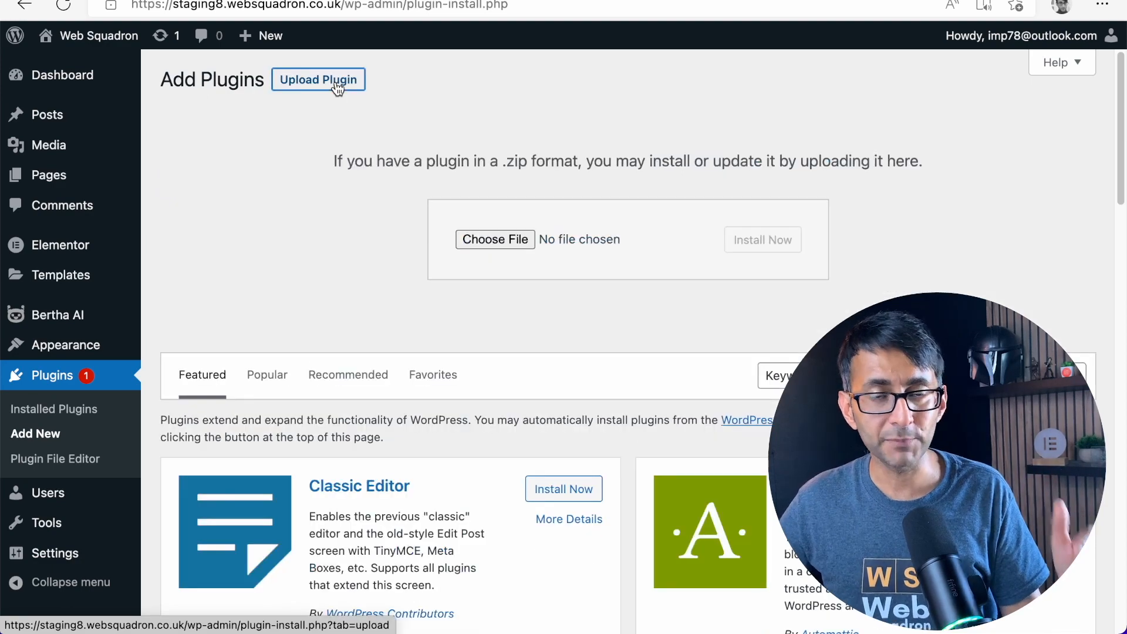
pyautogui.click(494, 240)
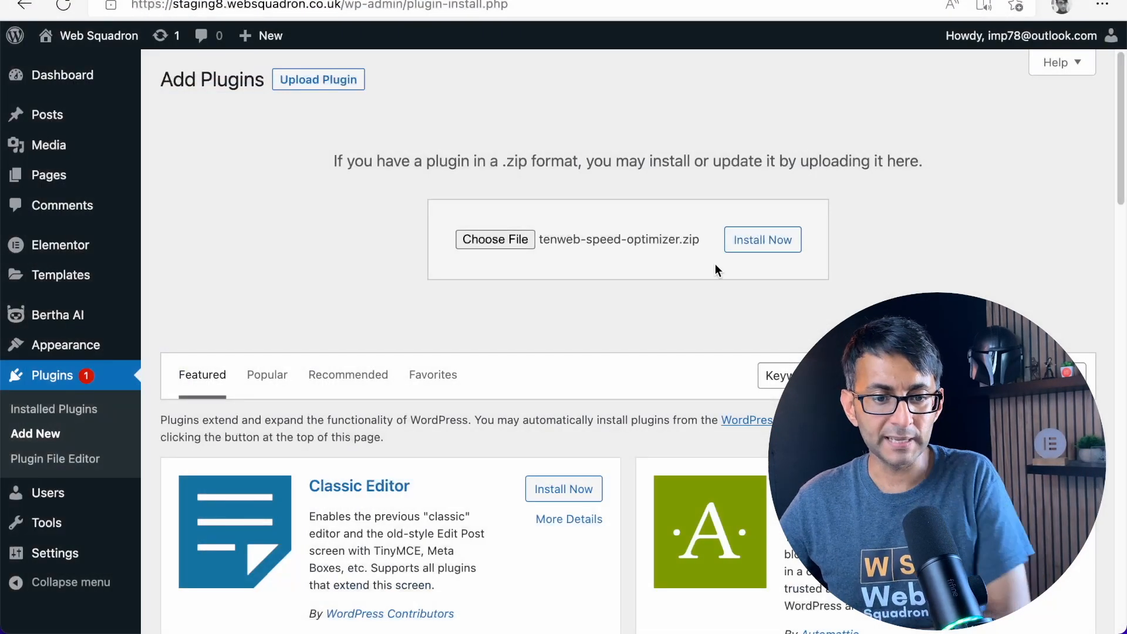
pyautogui.click(762, 240)
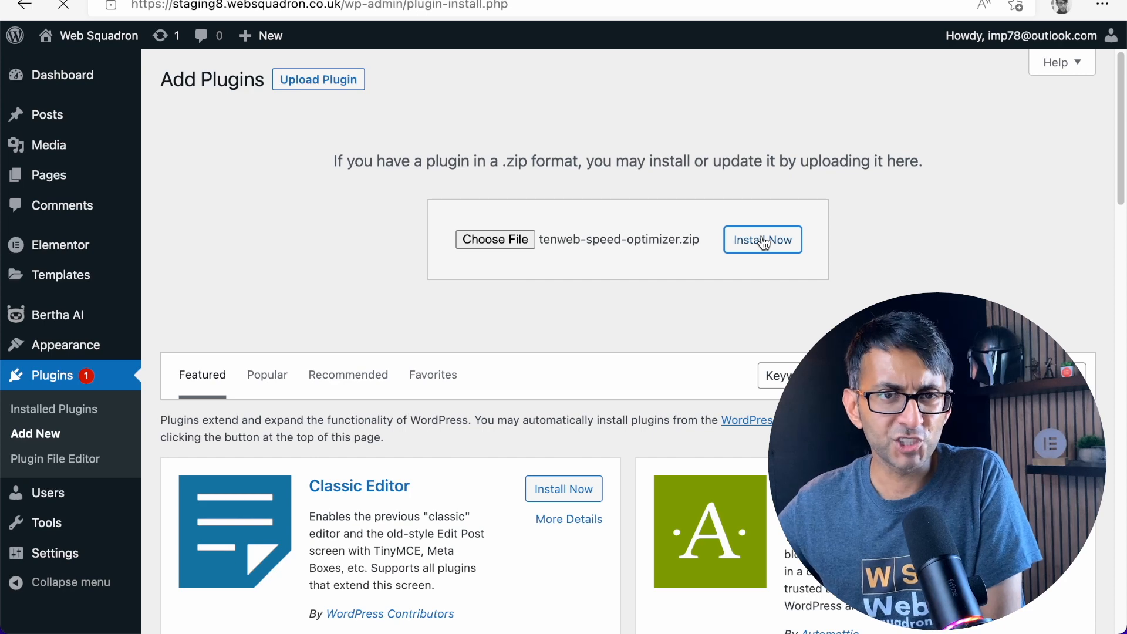
pyautogui.click(762, 240)
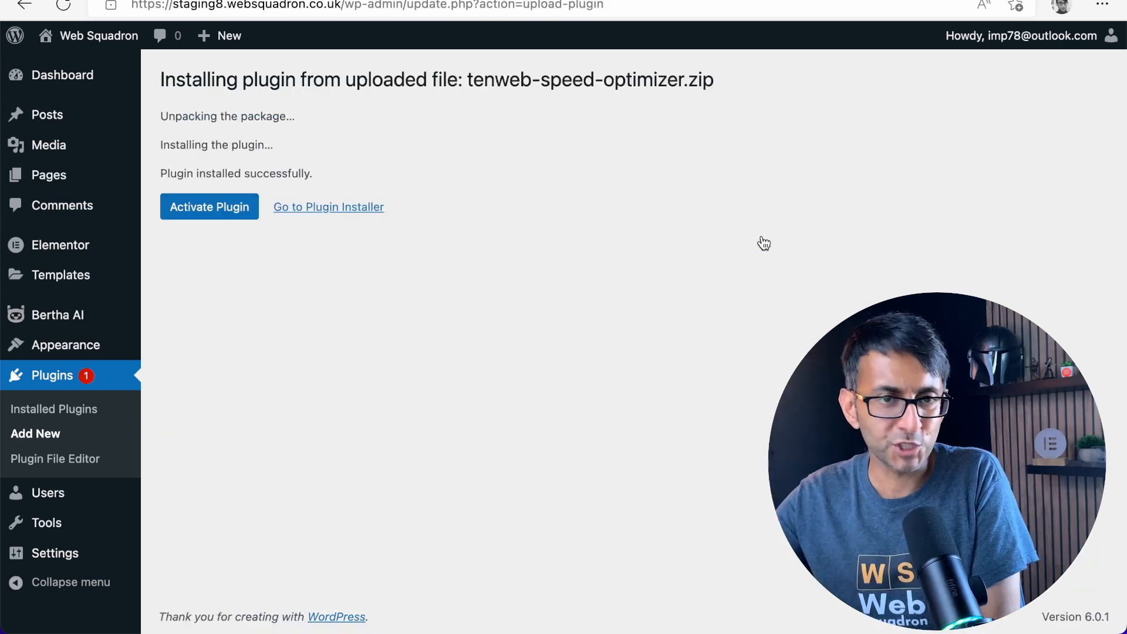
# Activate the newly installed 10Web speed optimizer plugin
pyautogui.click(209, 207)
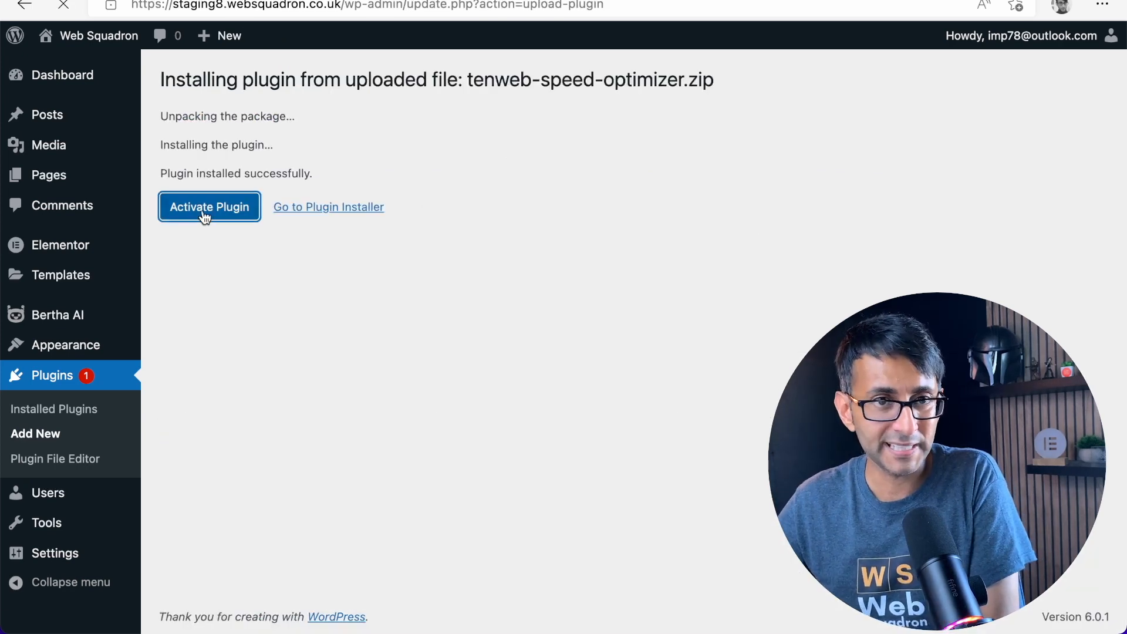
pyautogui.click(209, 207)
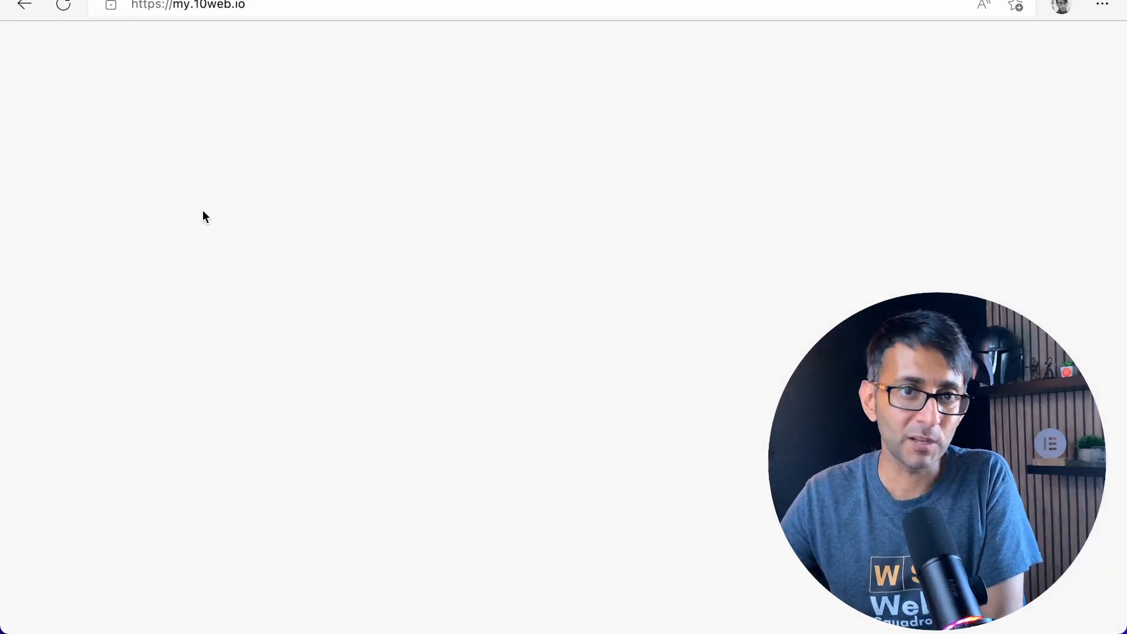
# Connect staging8.websquadron.co.uk in the my.10web.io dashboard and let the optimization analyze the current score
pyautogui.click(63, 6)
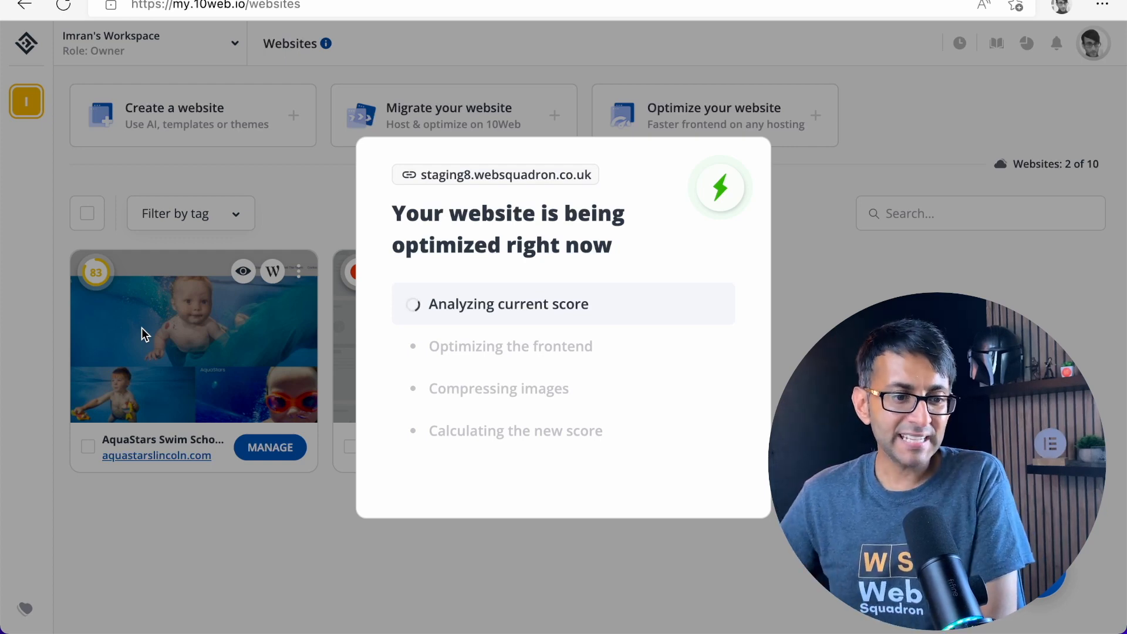
pyautogui.moveTo(101, 294)
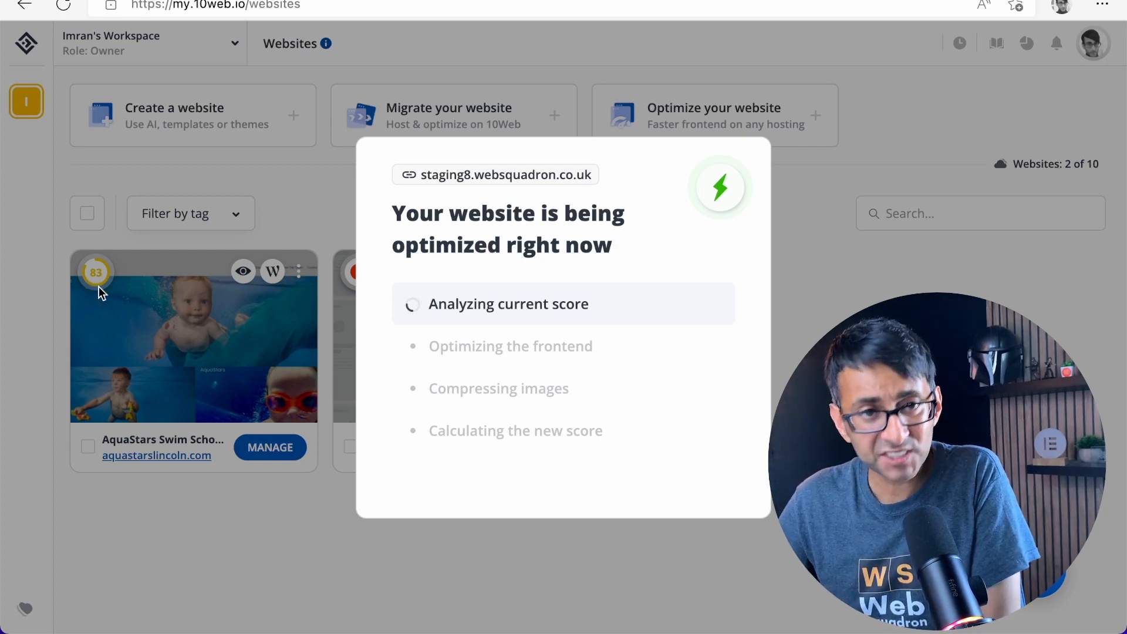
pyautogui.moveTo(158, 338)
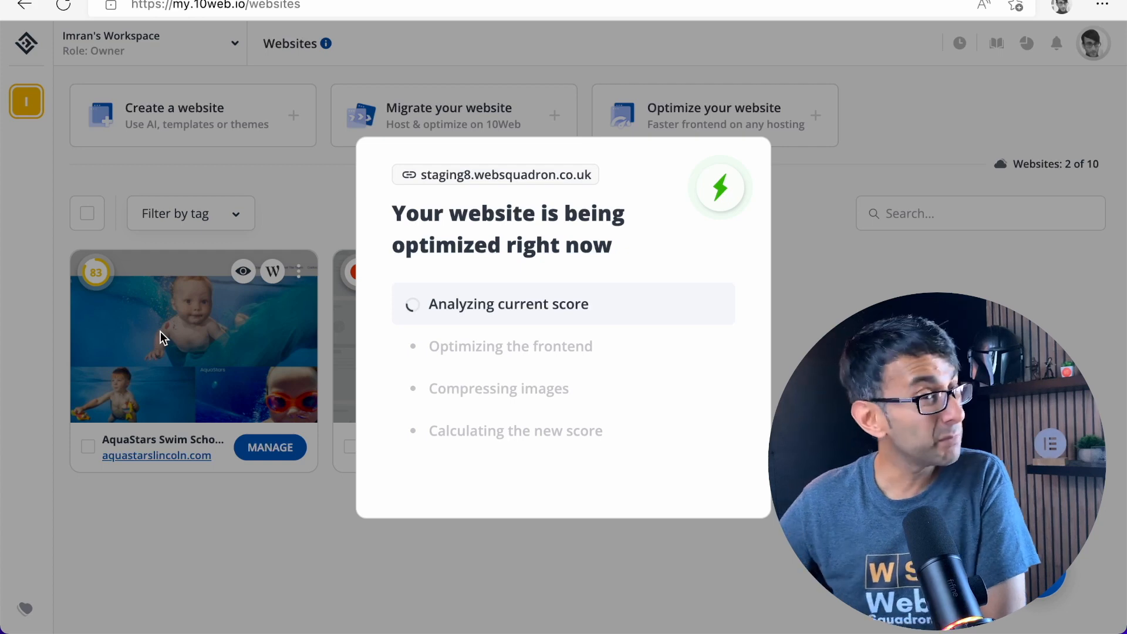
pyautogui.moveTo(332, 268)
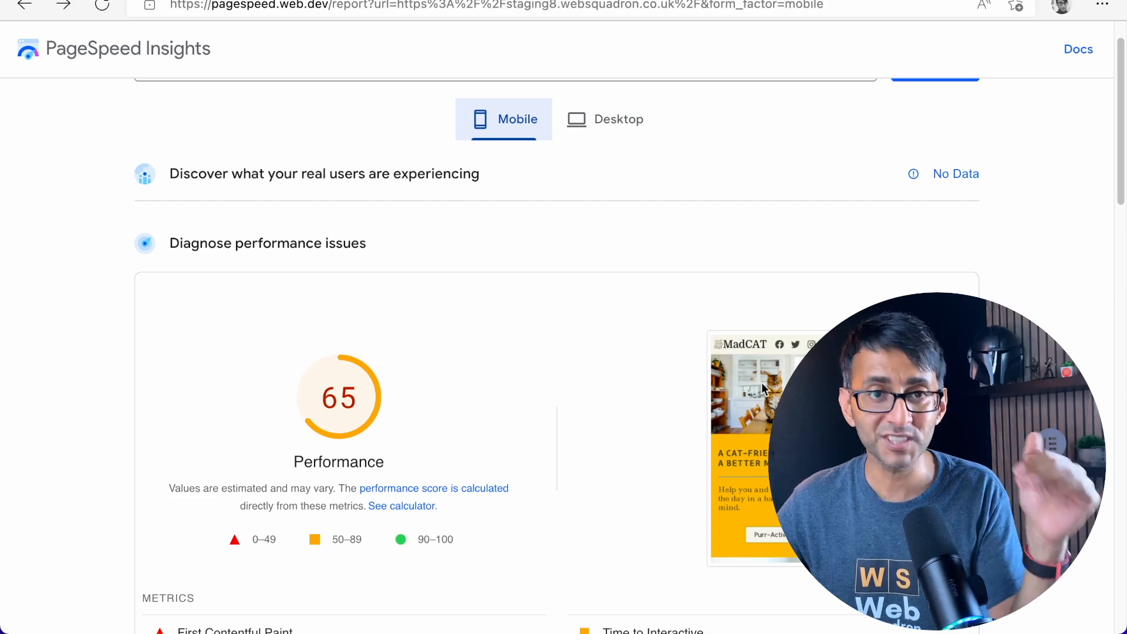
pyautogui.click(616, 119)
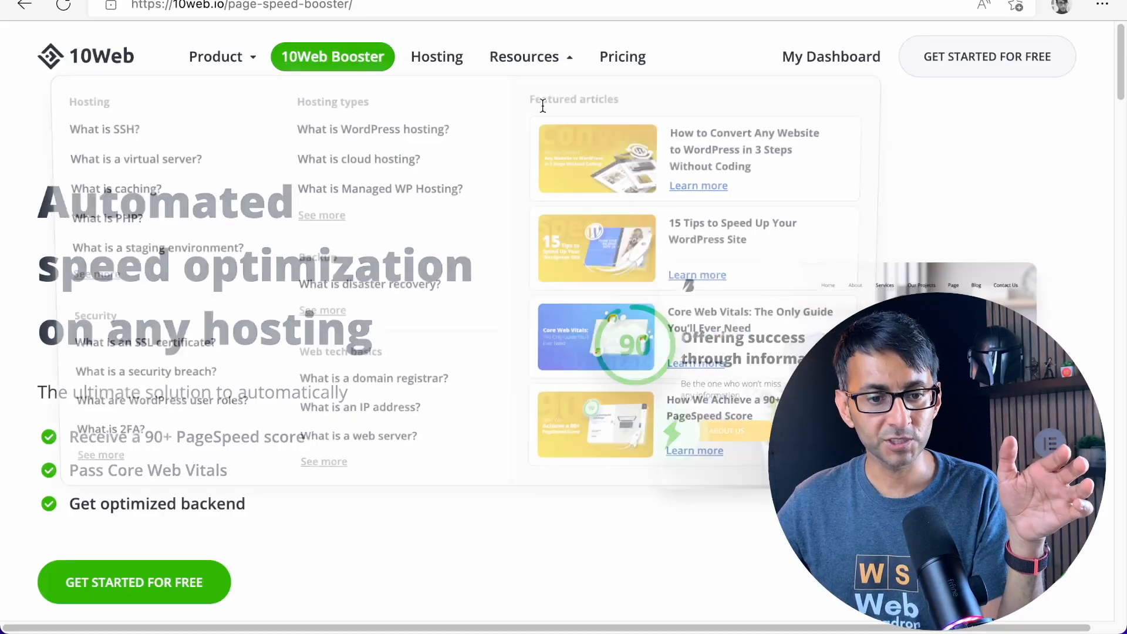
# Review the 10Web pricing plans and comparison table with monthly billing shown
pyautogui.click(623, 56)
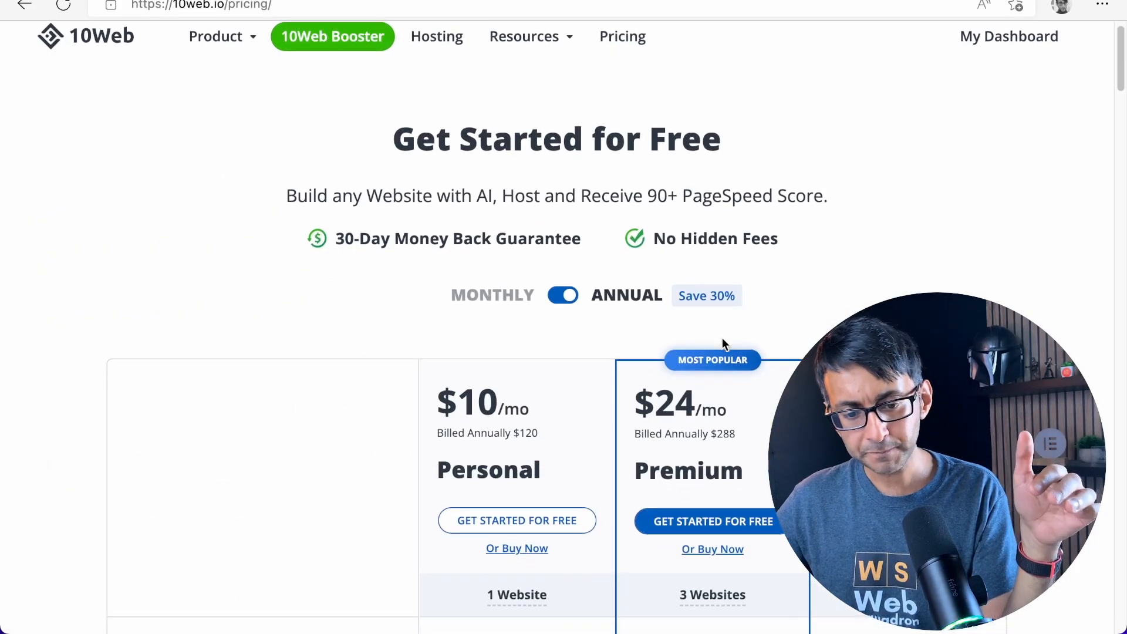
pyautogui.scroll(-3)
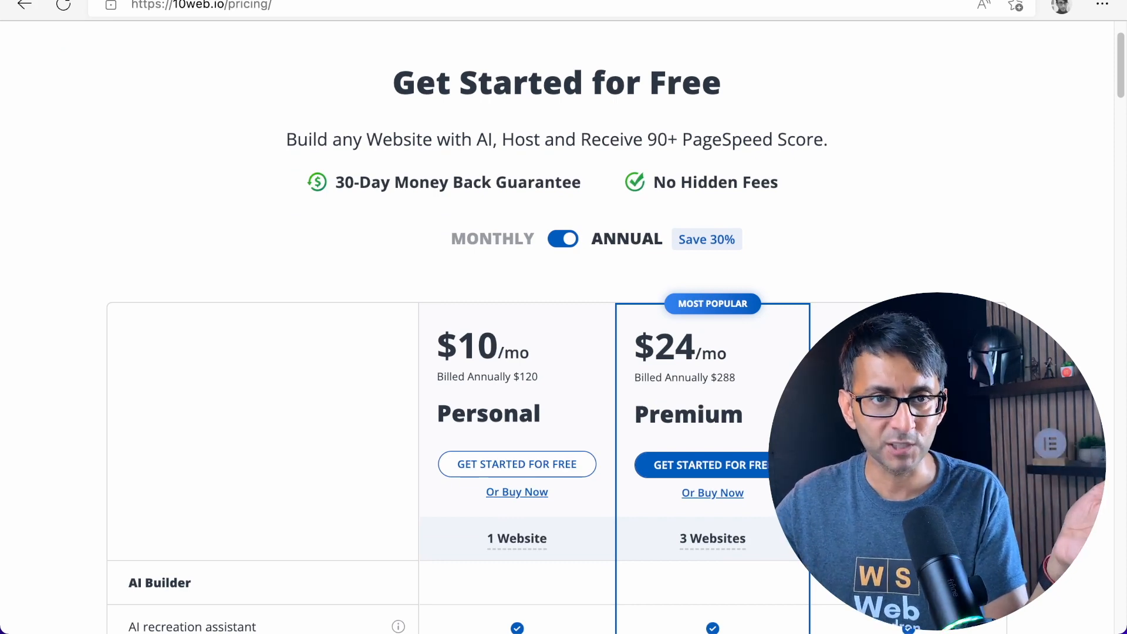
pyautogui.click(562, 238)
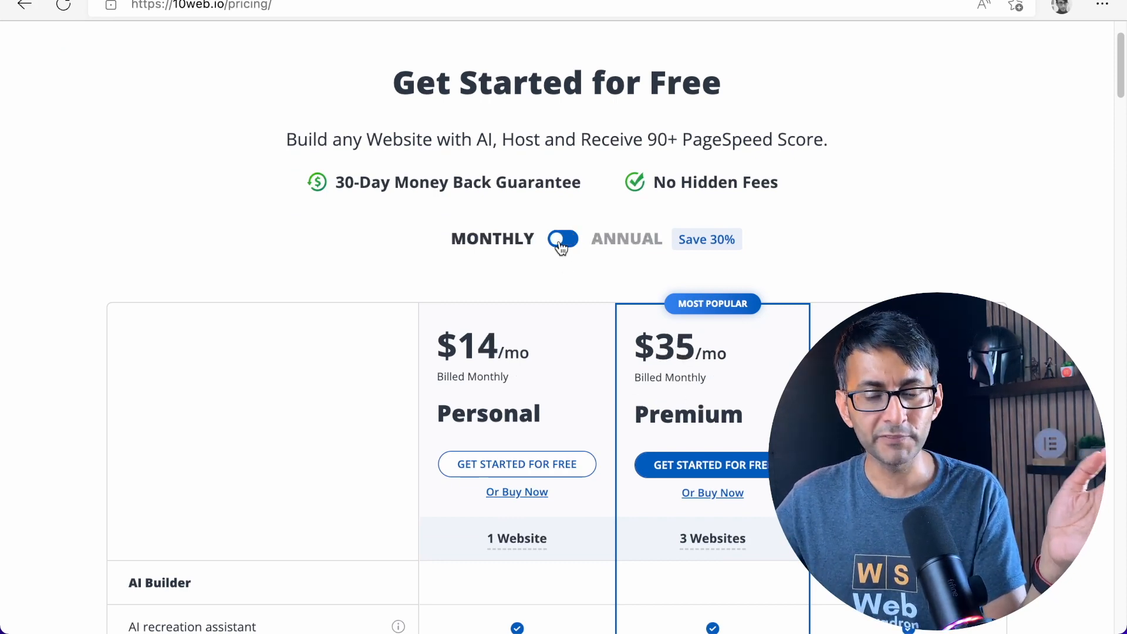
pyautogui.scroll(-3)
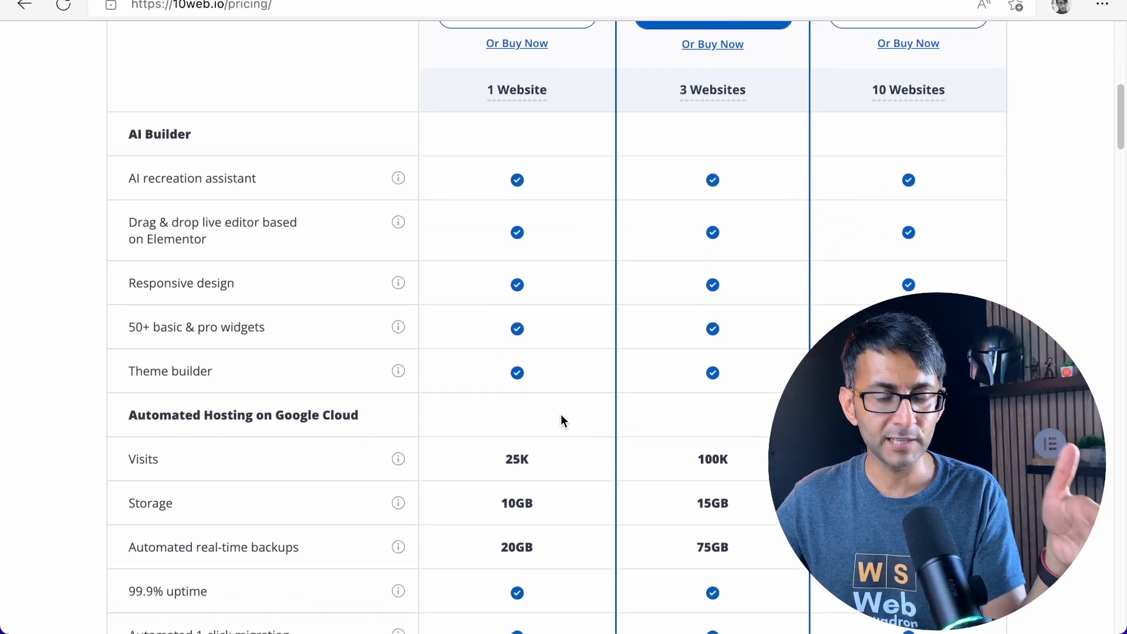
pyautogui.scroll(-3)
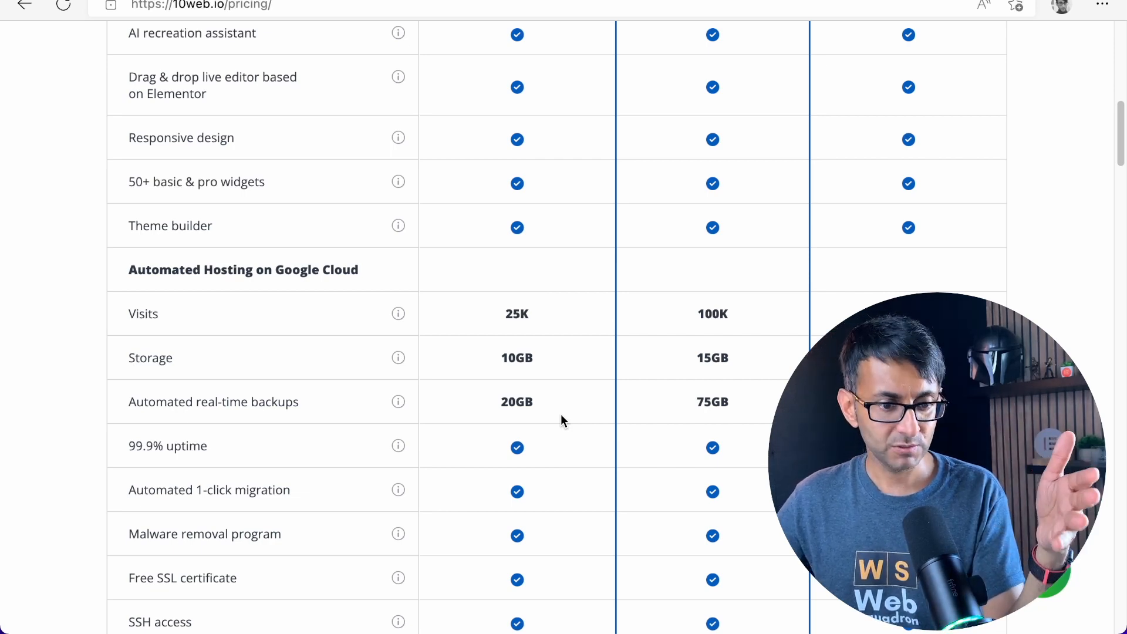
pyautogui.scroll(-3)
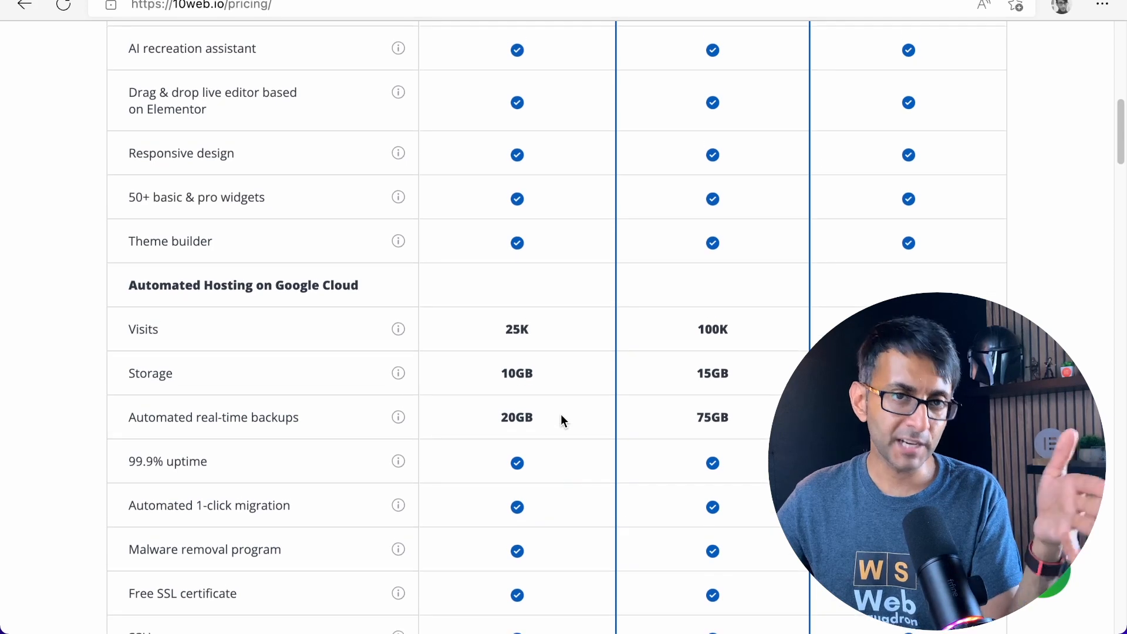
pyautogui.scroll(3)
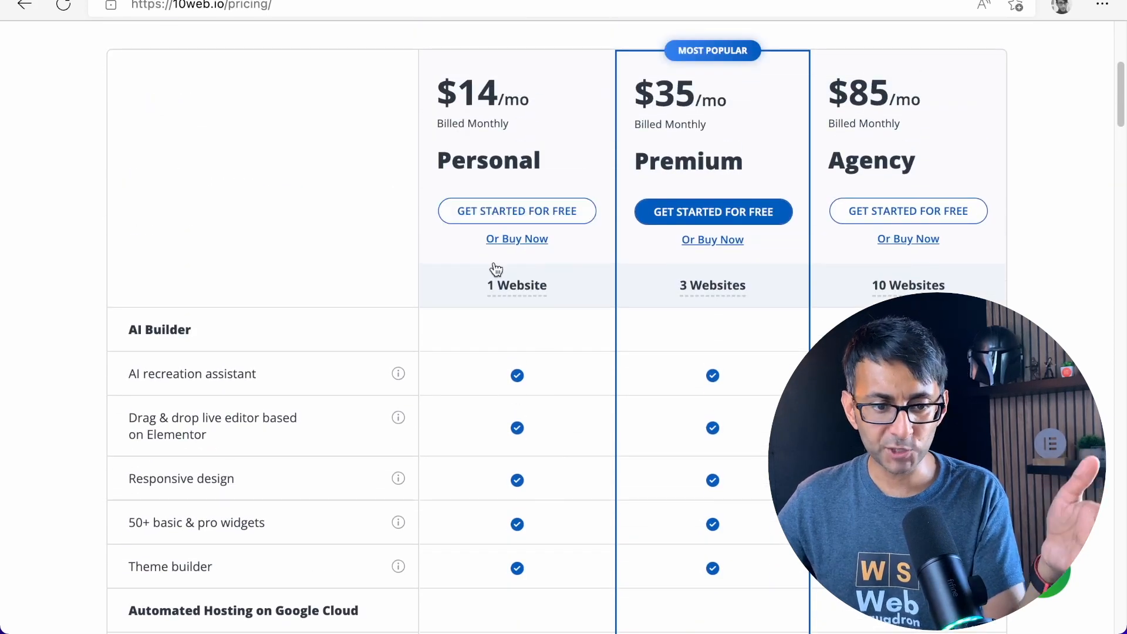
pyautogui.scroll(-3)
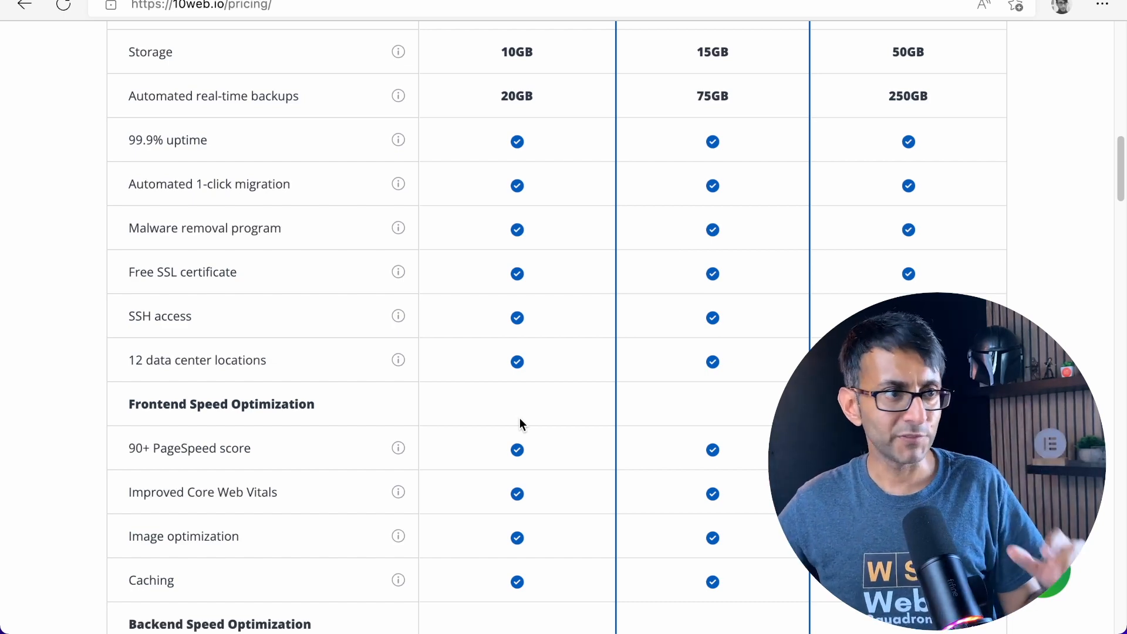
pyautogui.moveTo(352, 280)
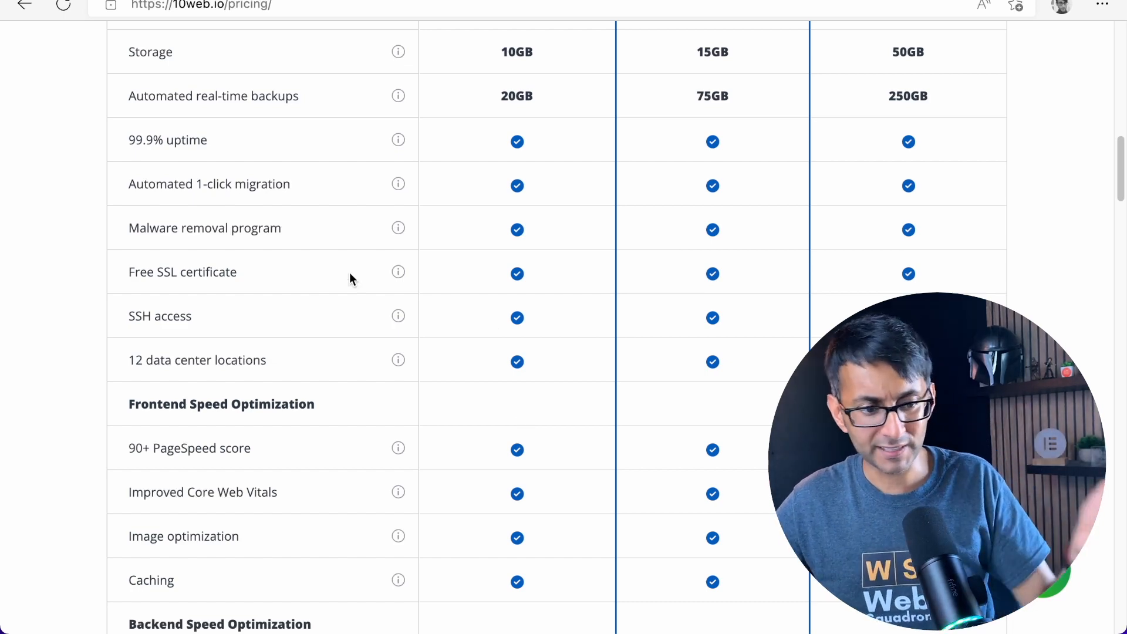
pyautogui.scroll(-3)
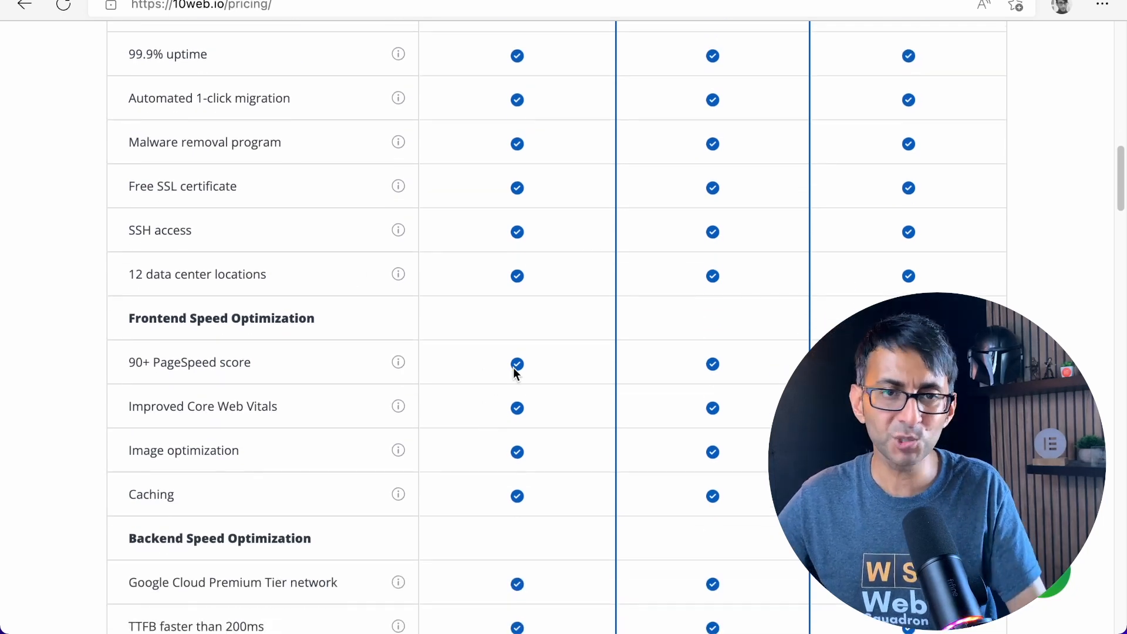
pyautogui.scroll(-3)
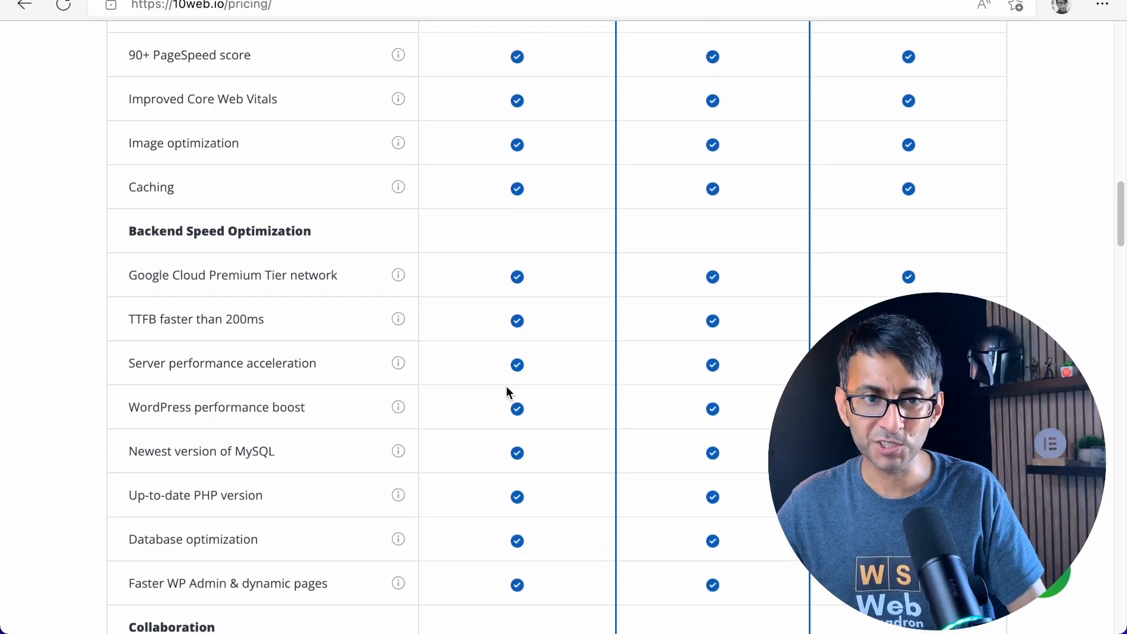
pyautogui.scroll(-3)
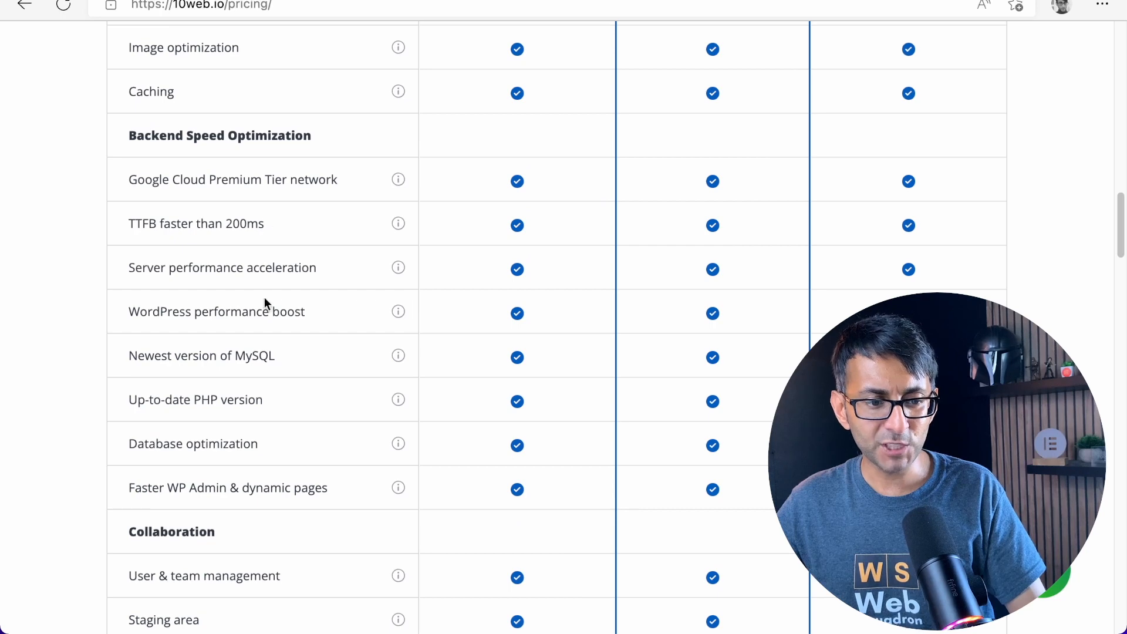
pyautogui.moveTo(321, 410)
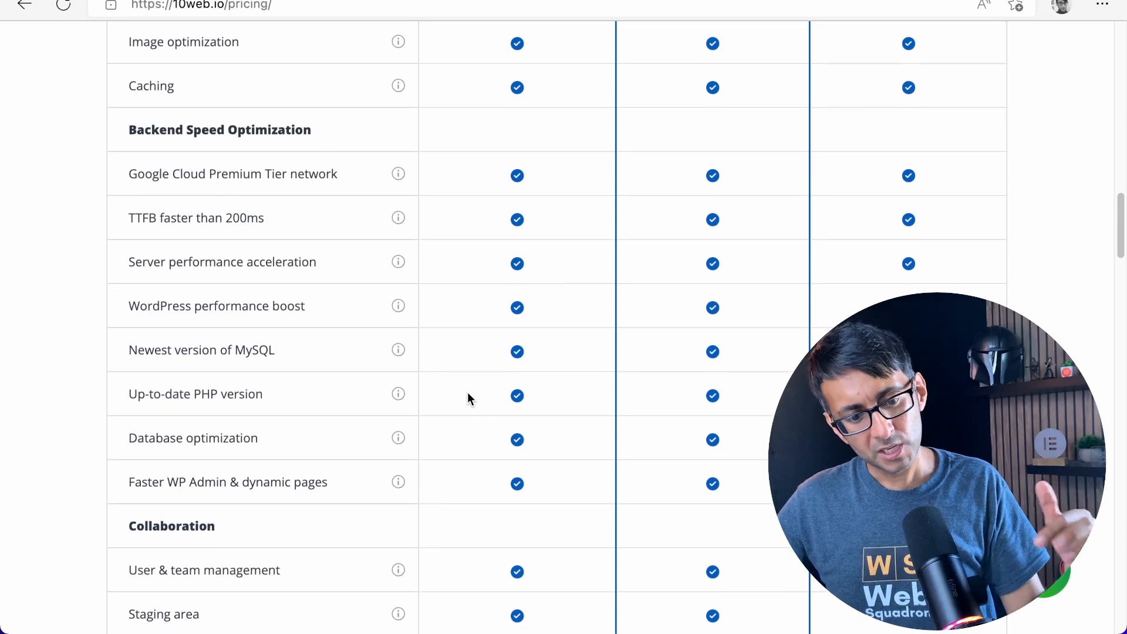
# Switch the pricing to annual billing, showing Personal at $10/mo and Premium at $24/mo
pyautogui.scroll(-3)
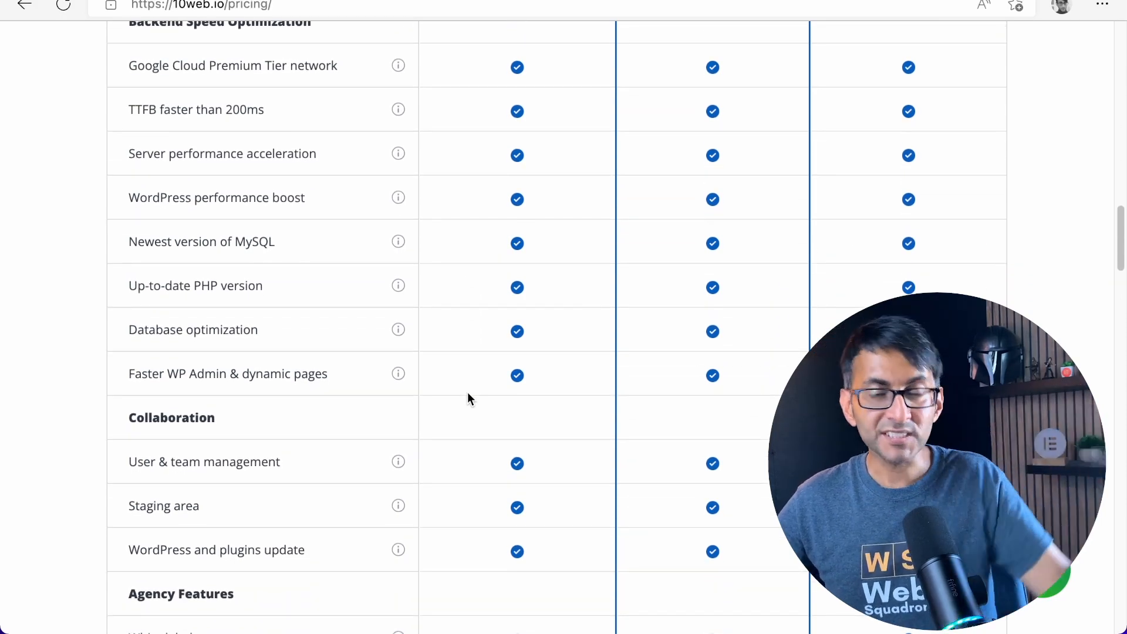
pyautogui.scroll(3)
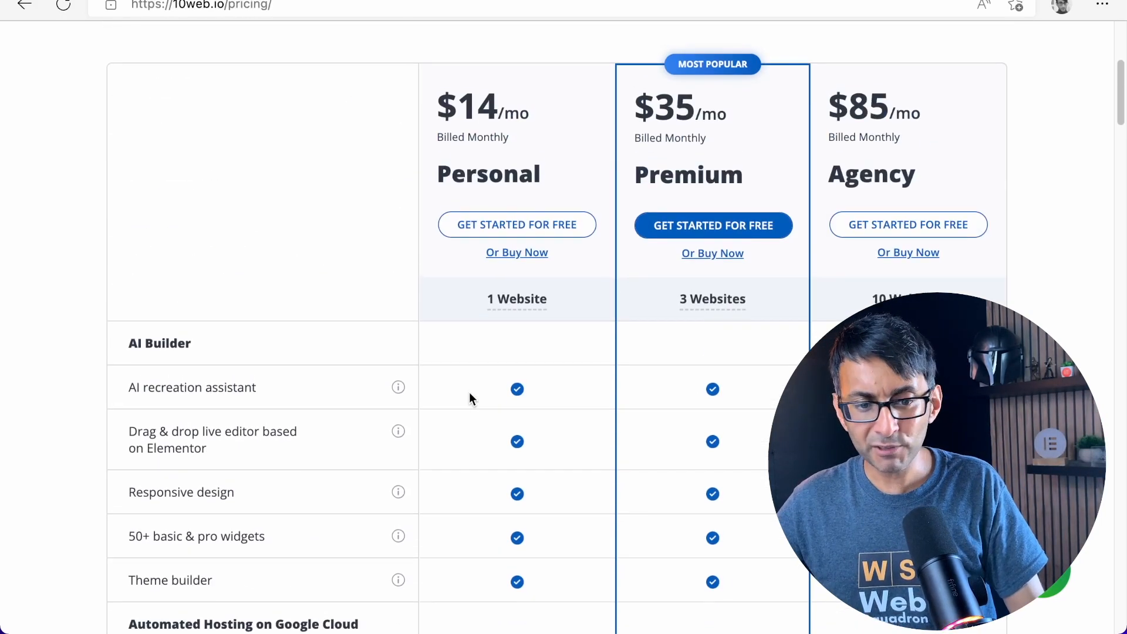
pyautogui.scroll(3)
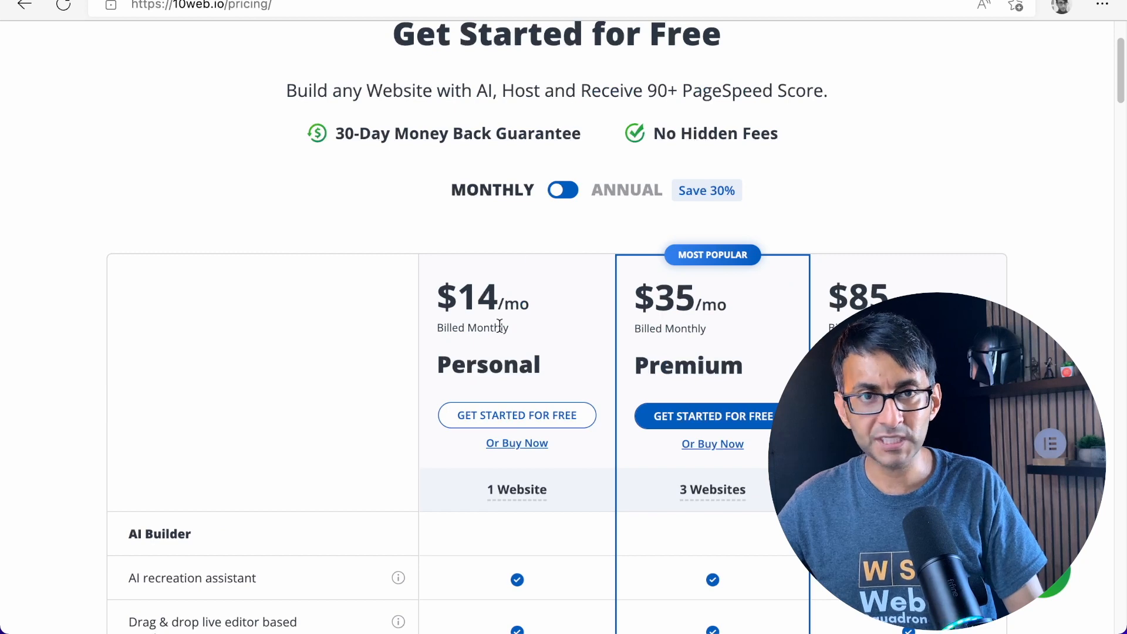
pyautogui.click(562, 190)
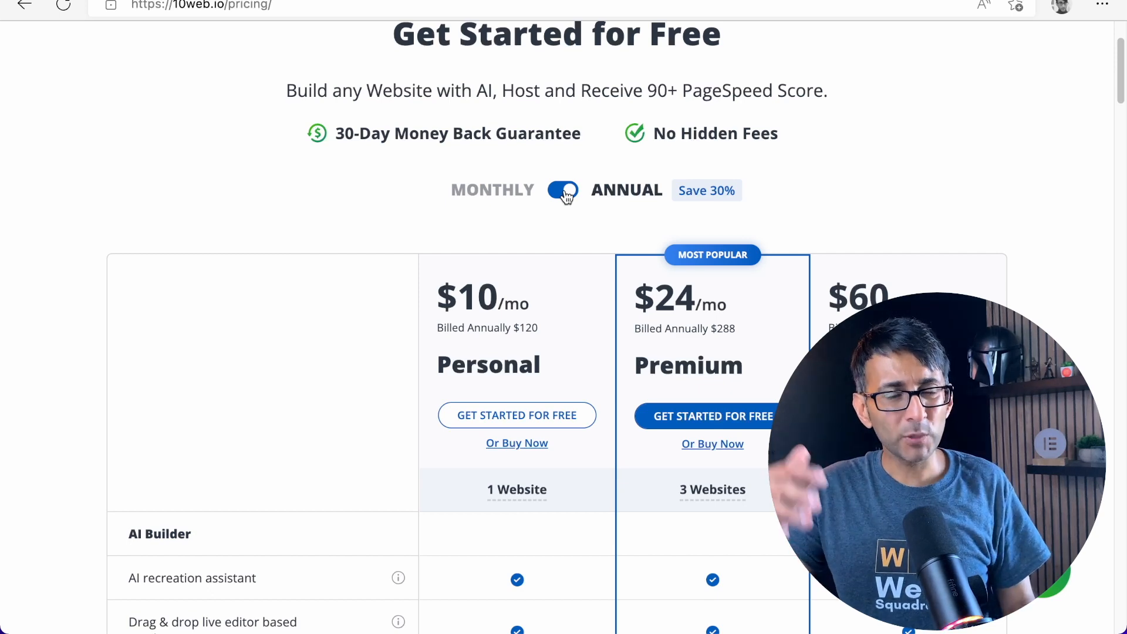
pyautogui.moveTo(583, 49)
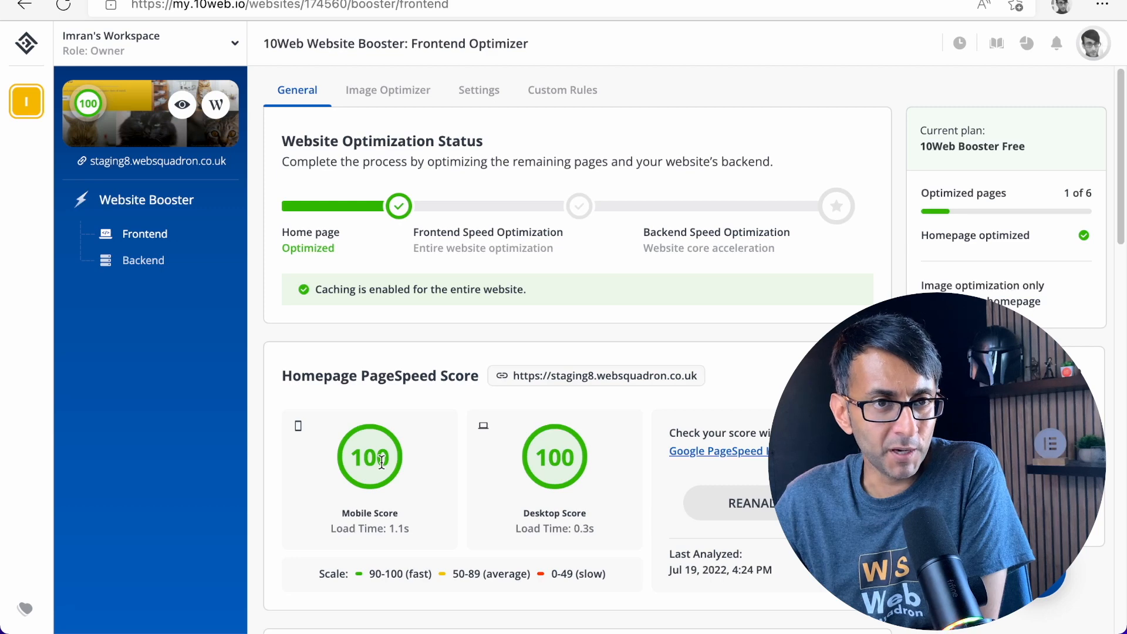
pyautogui.moveTo(501, 482)
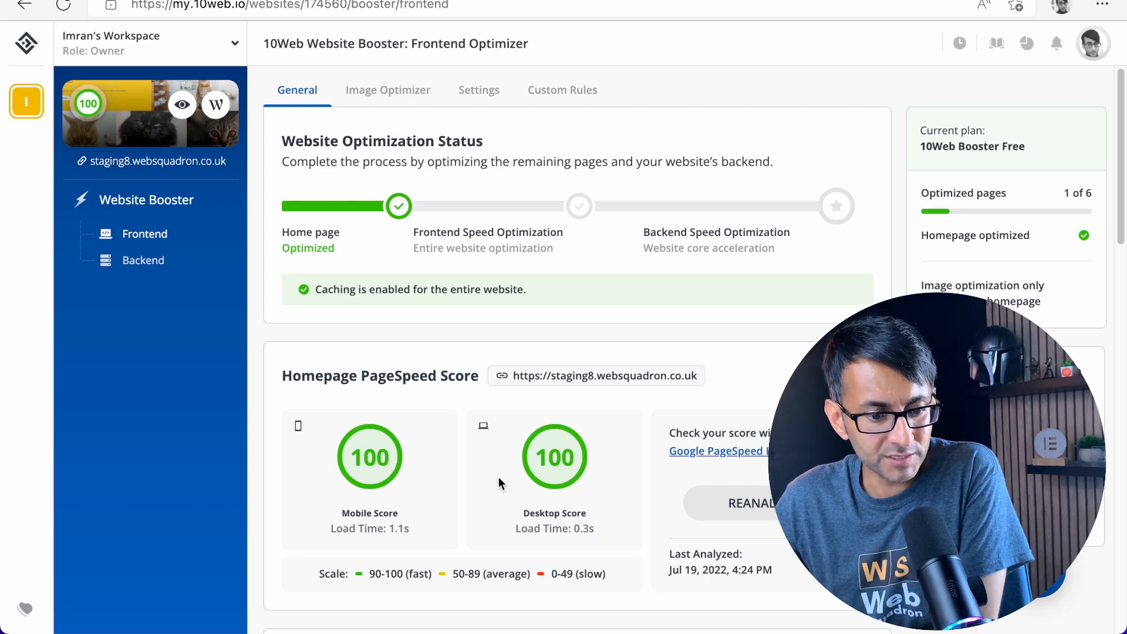
pyautogui.moveTo(593, 461)
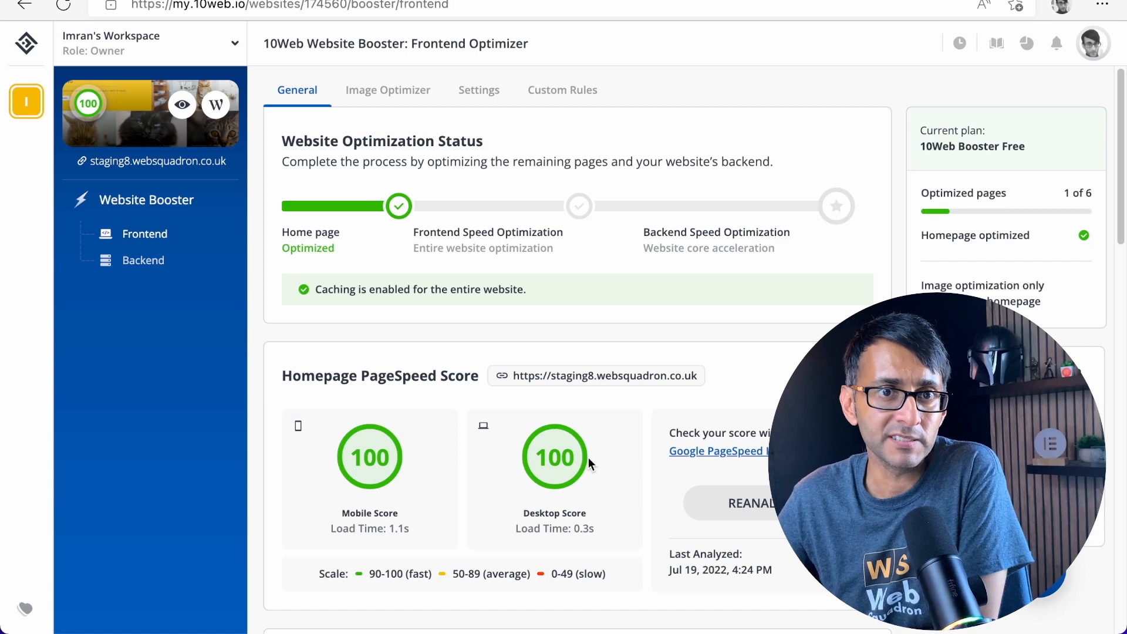
# View the Image Optimizer options after checking the 100/100 homepage PageSpeed scores
pyautogui.click(388, 89)
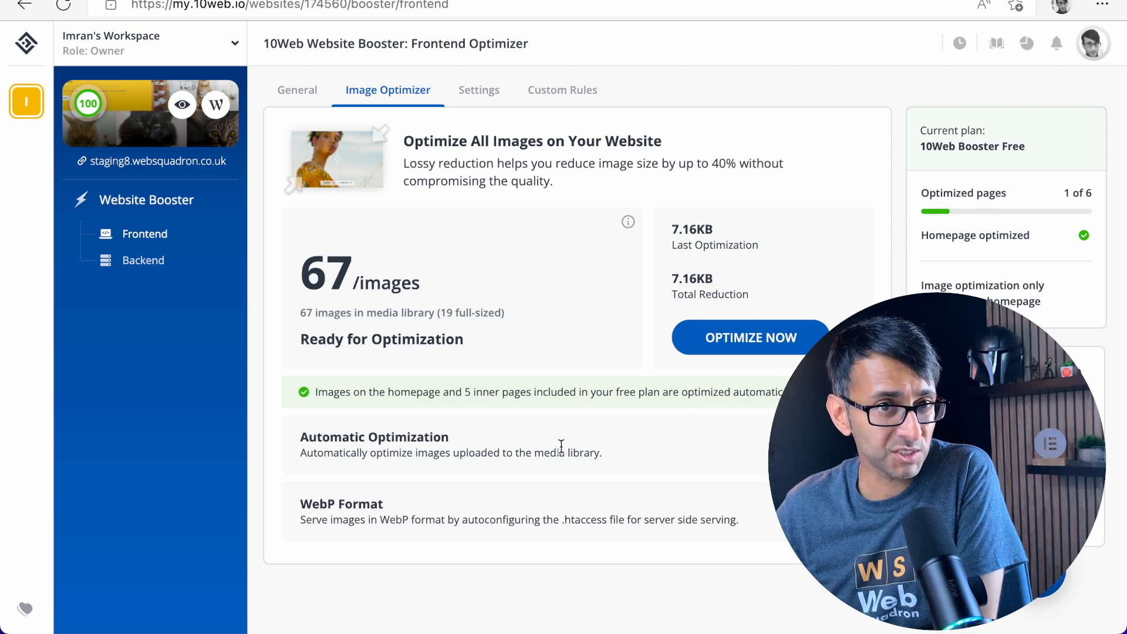
pyautogui.moveTo(562, 446)
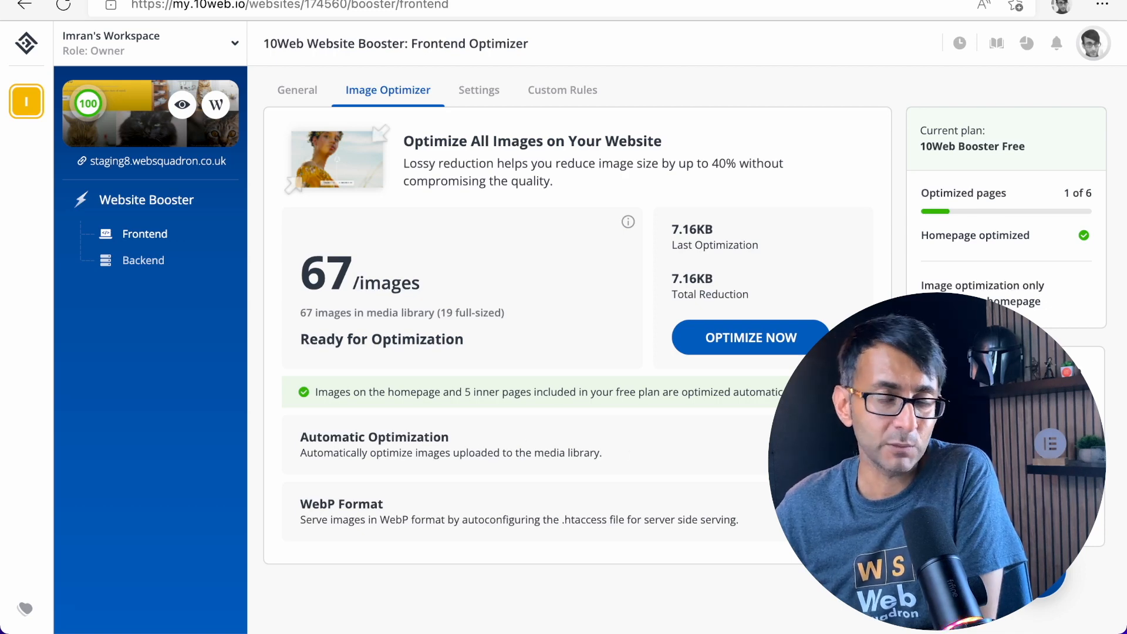
pyautogui.click(751, 337)
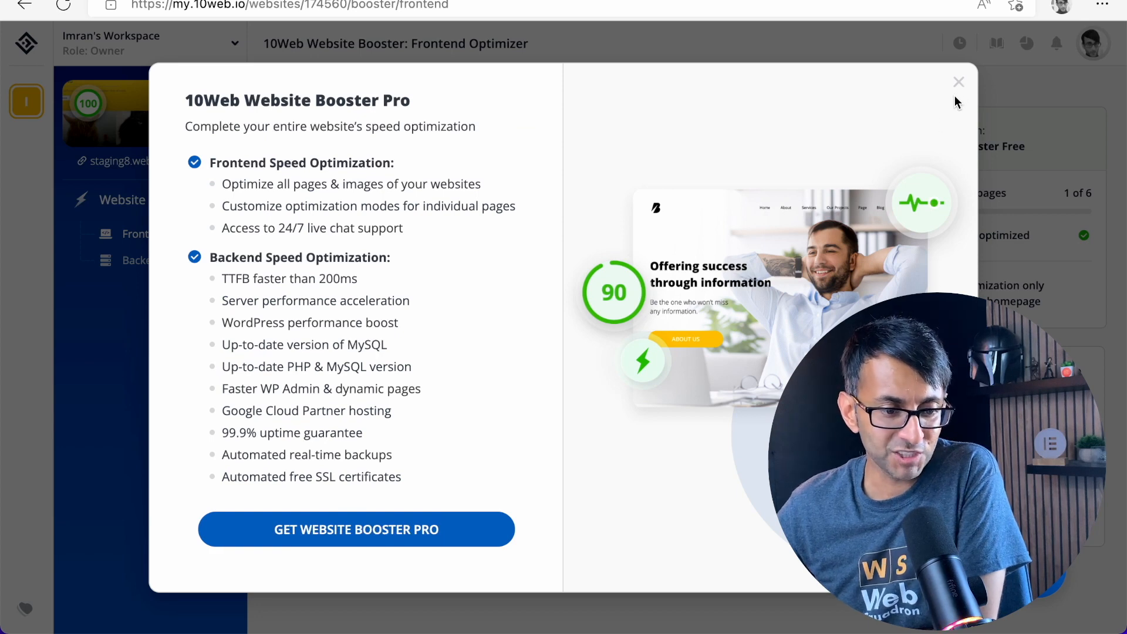
pyautogui.click(959, 81)
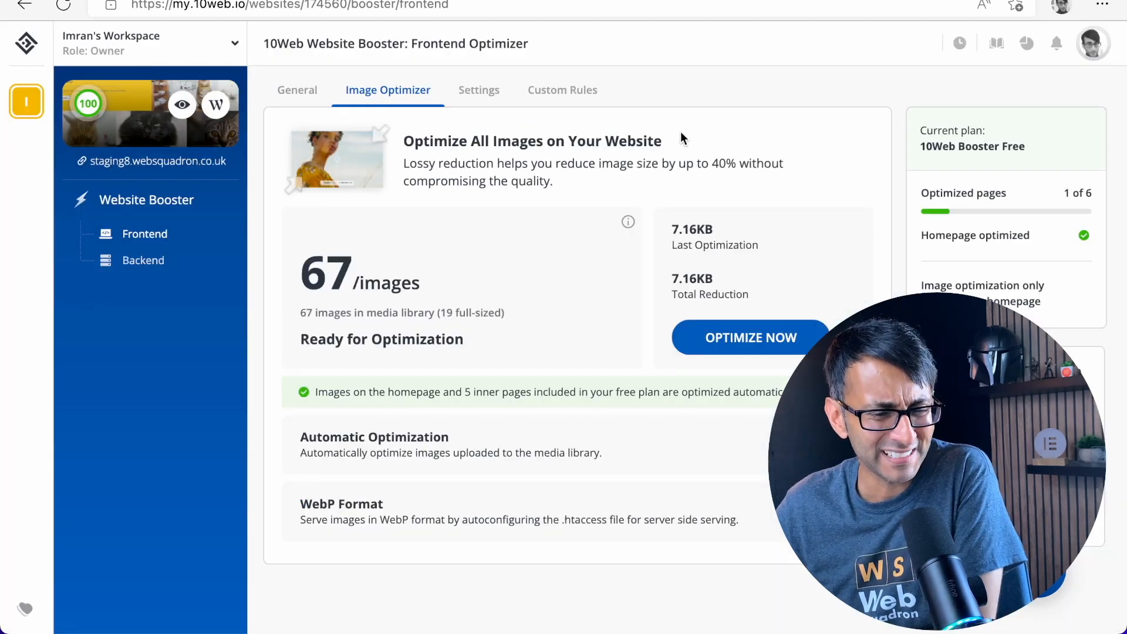
pyautogui.click(479, 91)
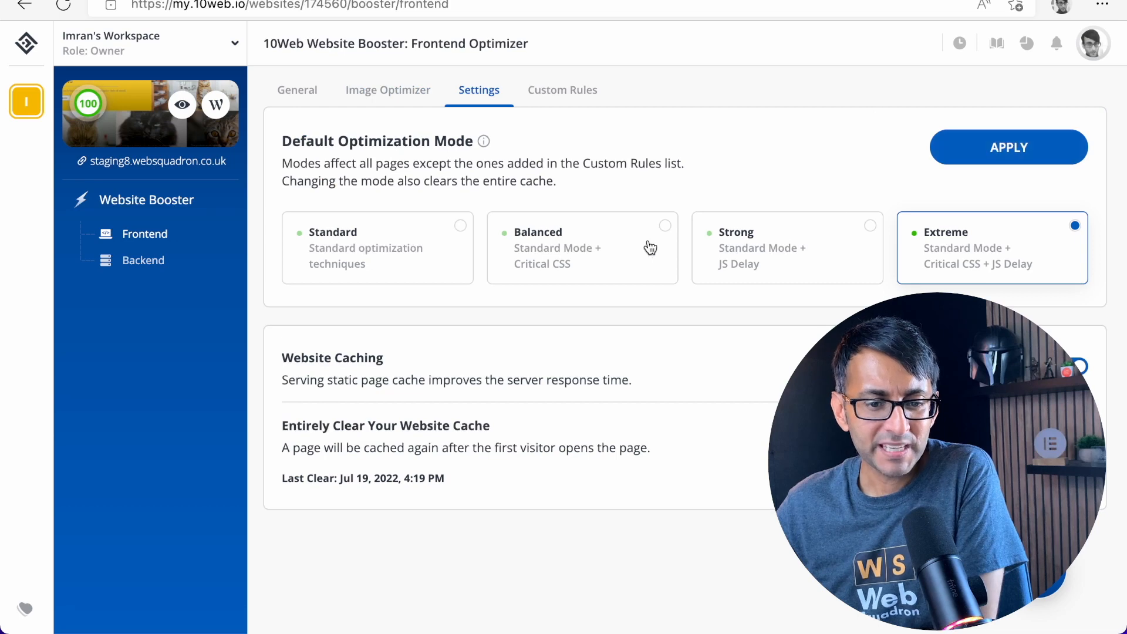
pyautogui.moveTo(980, 249)
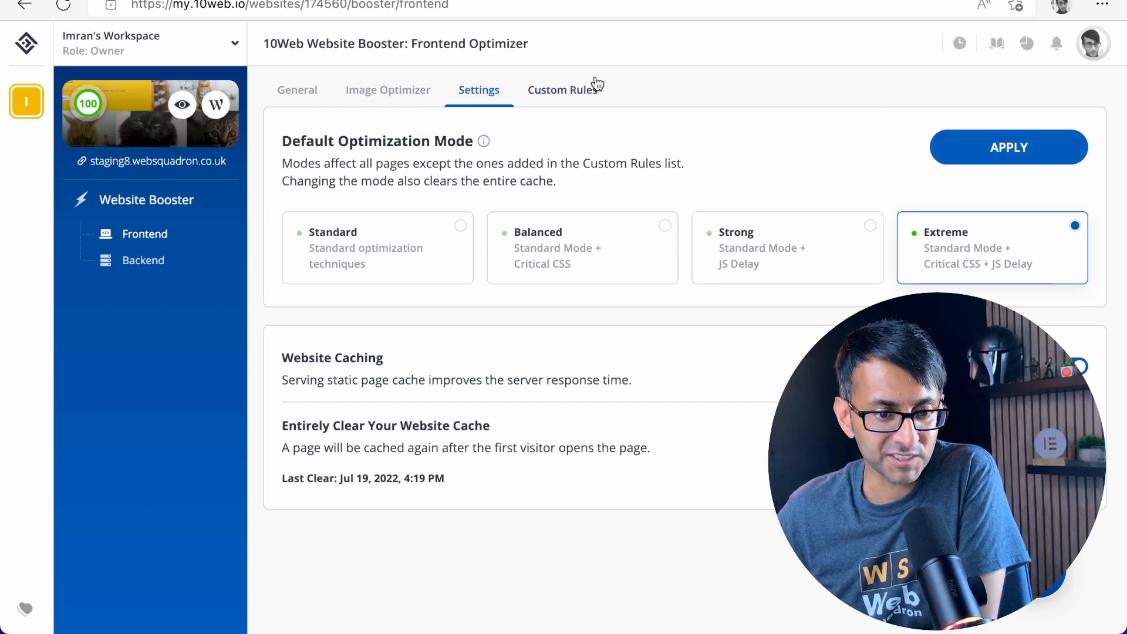
pyautogui.click(562, 90)
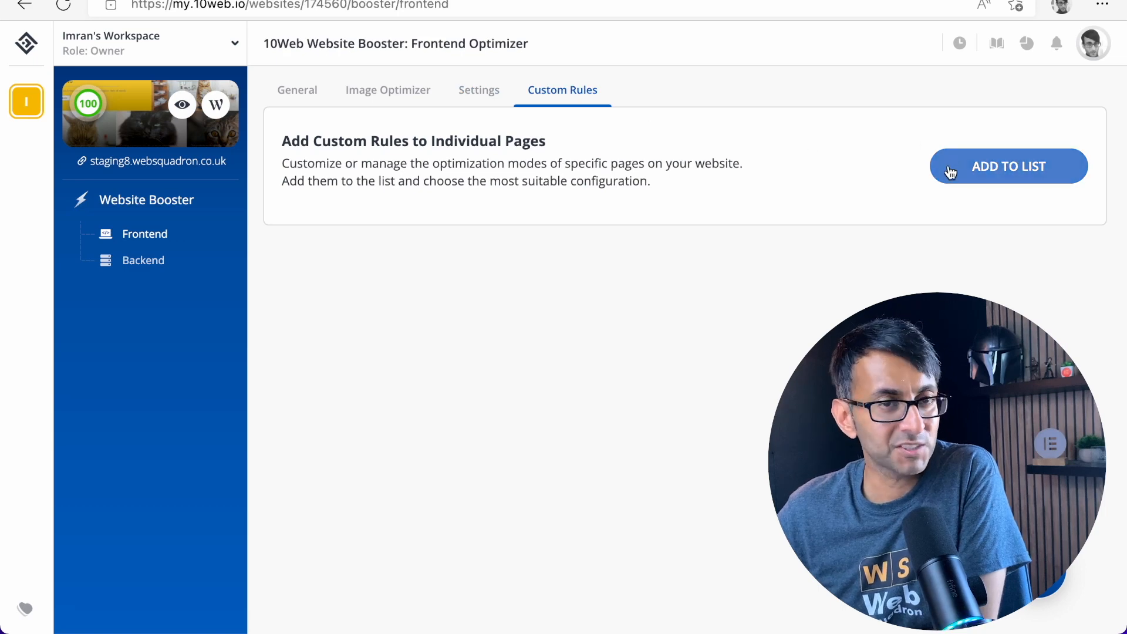
pyautogui.click(297, 91)
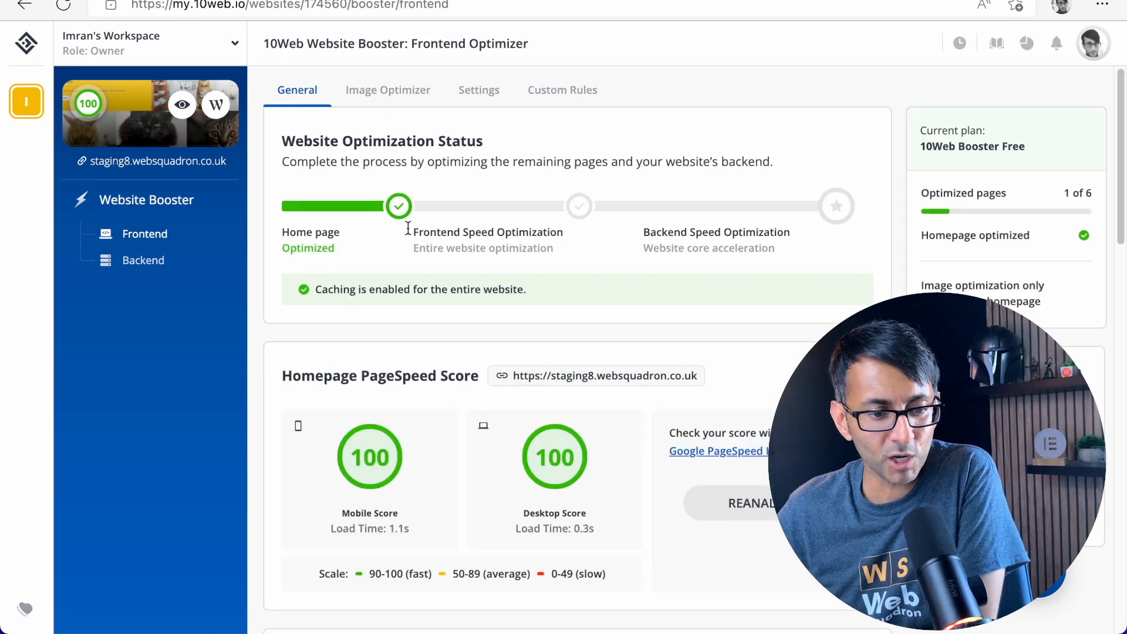
# Review the Free vs Pro comparison table and launch the Google PageSpeed Insights report for the staging homepage
pyautogui.scroll(-3)
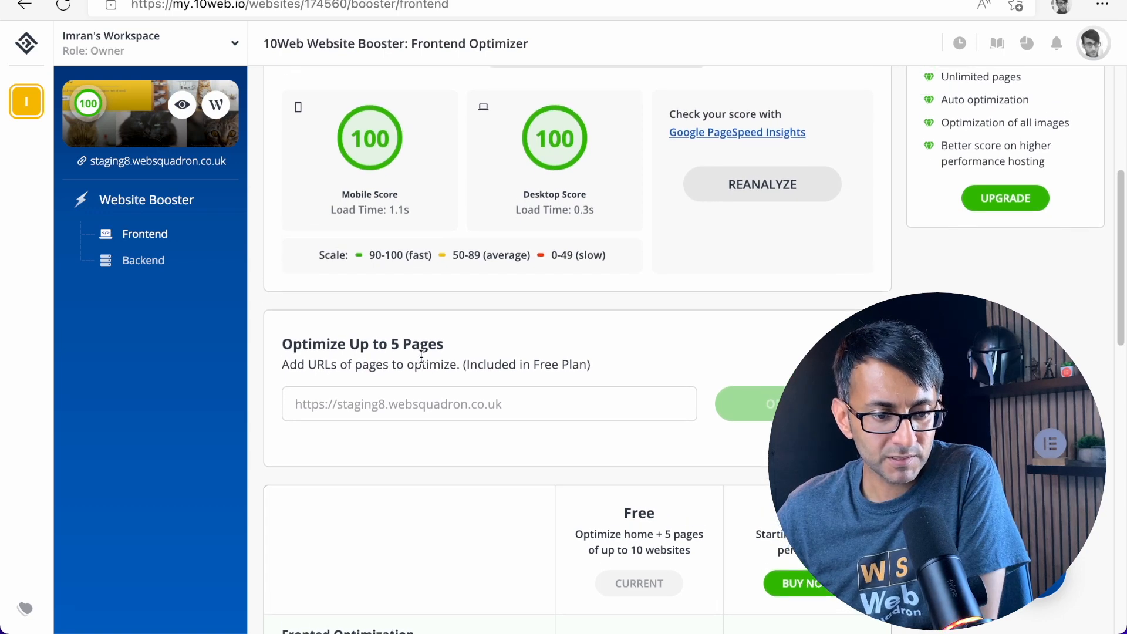
pyautogui.scroll(-3)
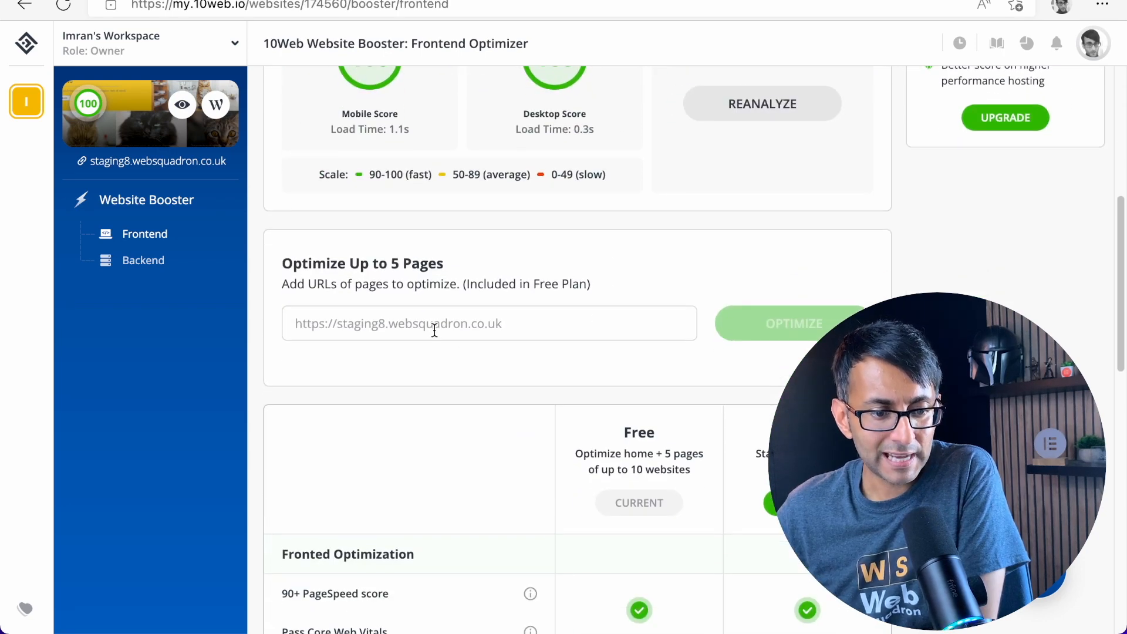
pyautogui.scroll(-3)
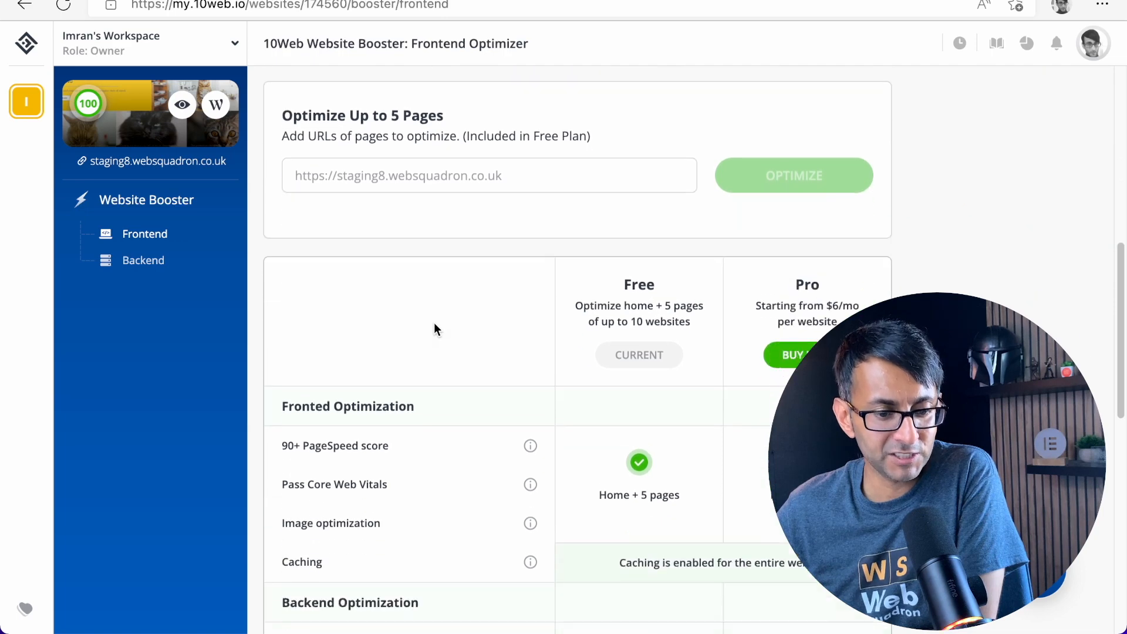
pyautogui.scroll(-3)
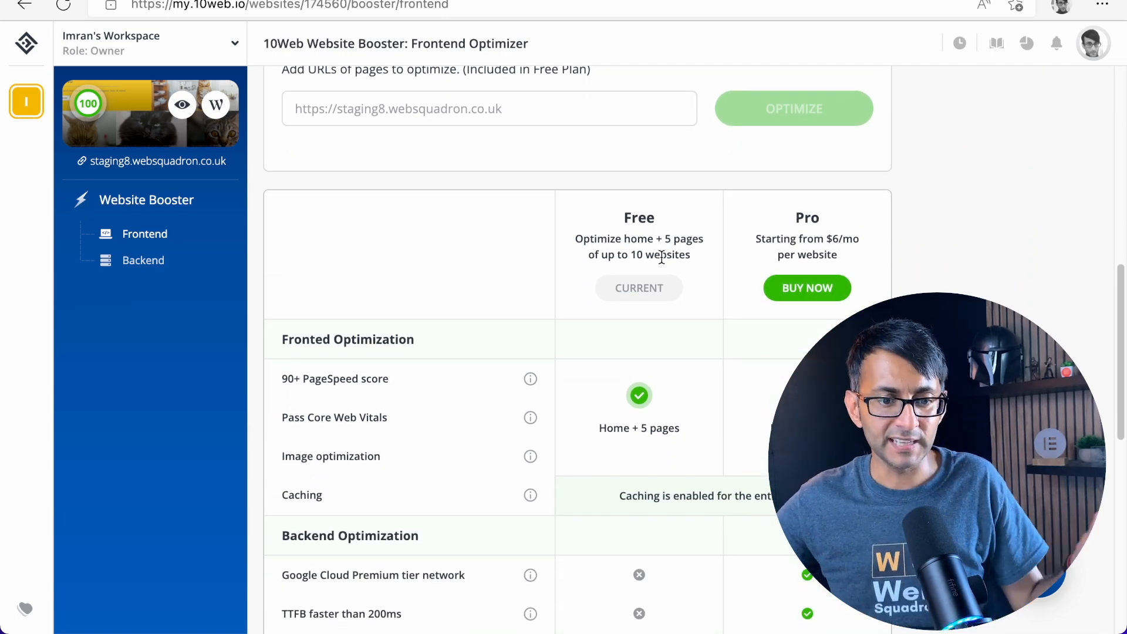
pyautogui.moveTo(712, 262)
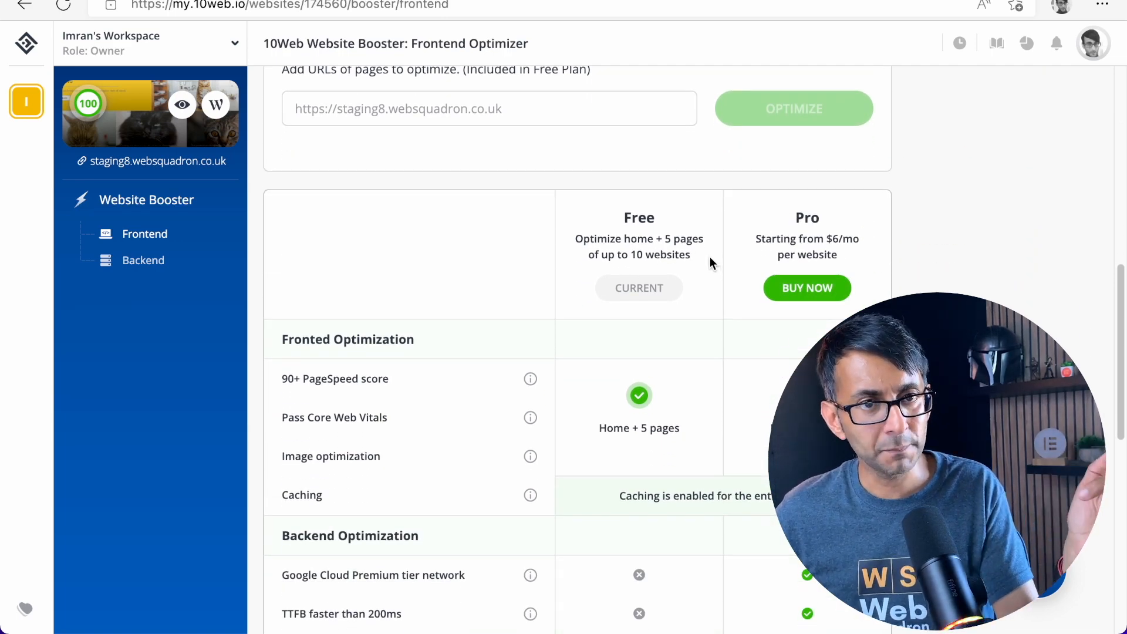
pyautogui.moveTo(687, 267)
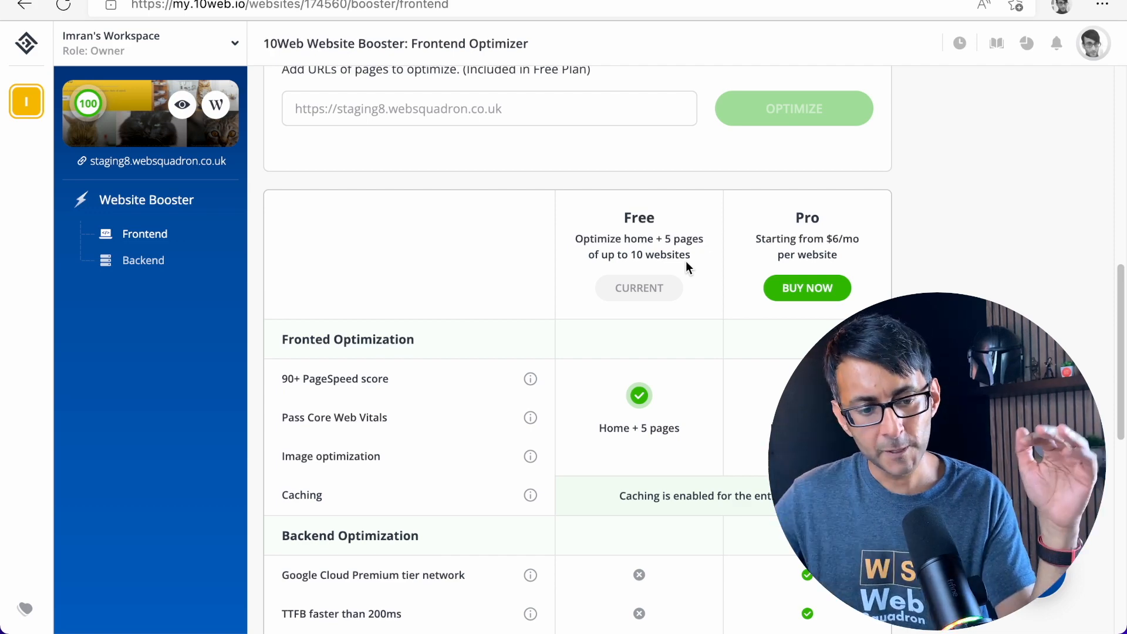
pyautogui.scroll(-3)
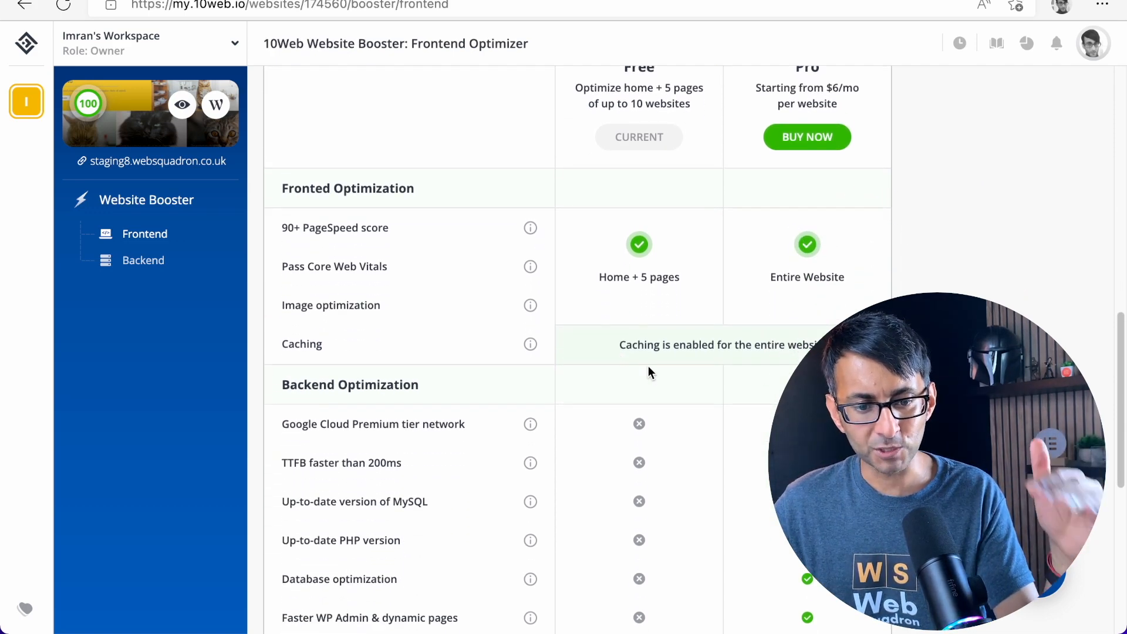
pyautogui.scroll(-3)
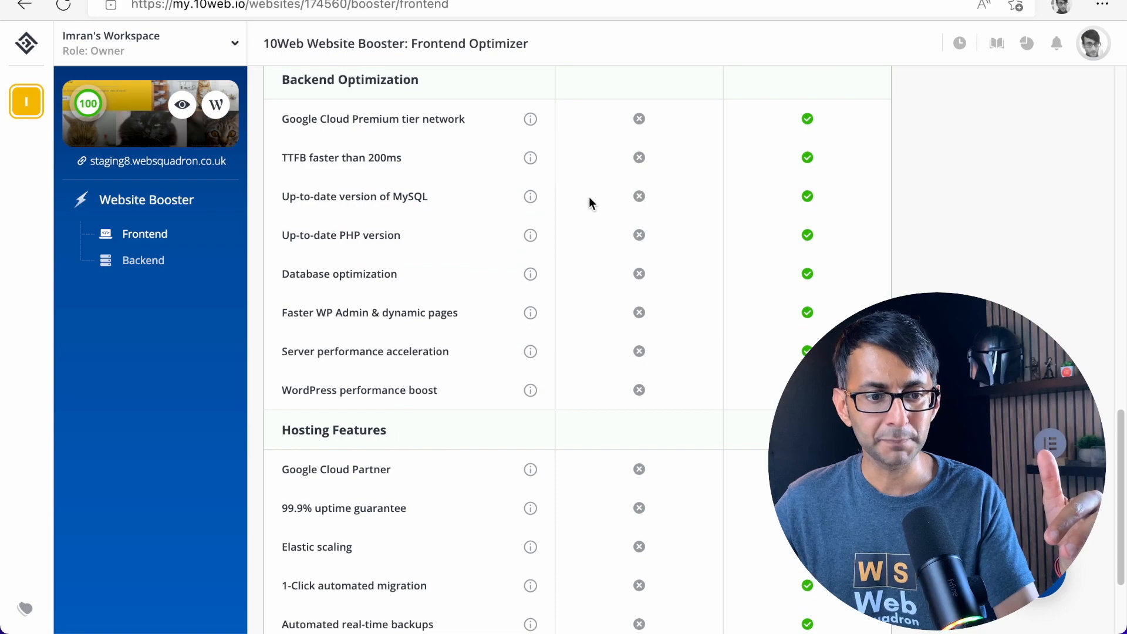
pyautogui.moveTo(523, 457)
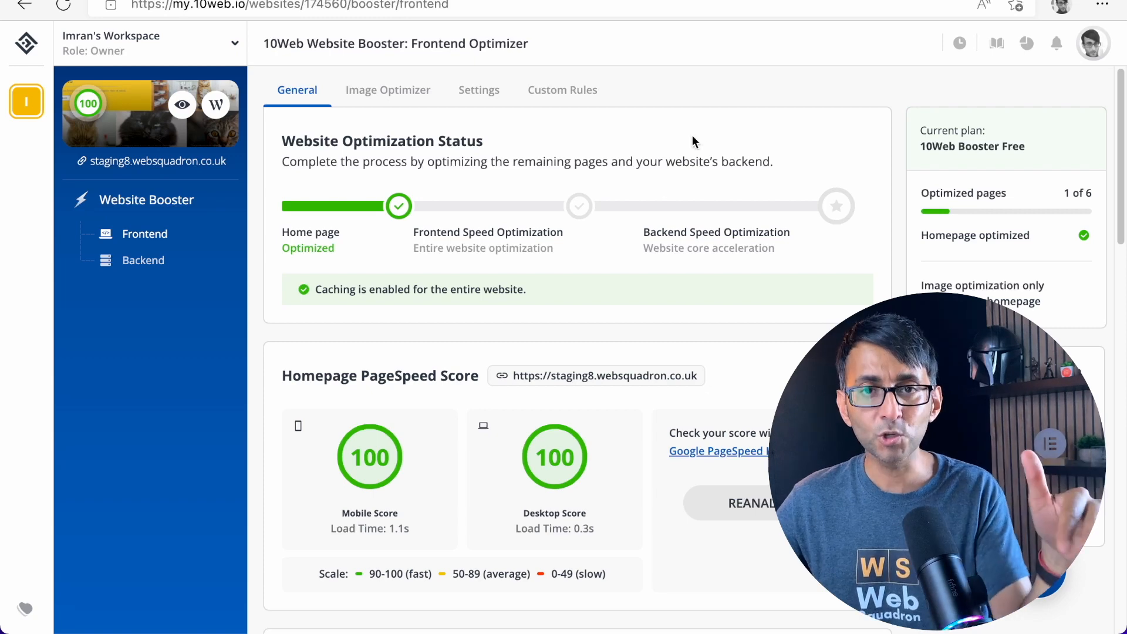
pyautogui.click(716, 451)
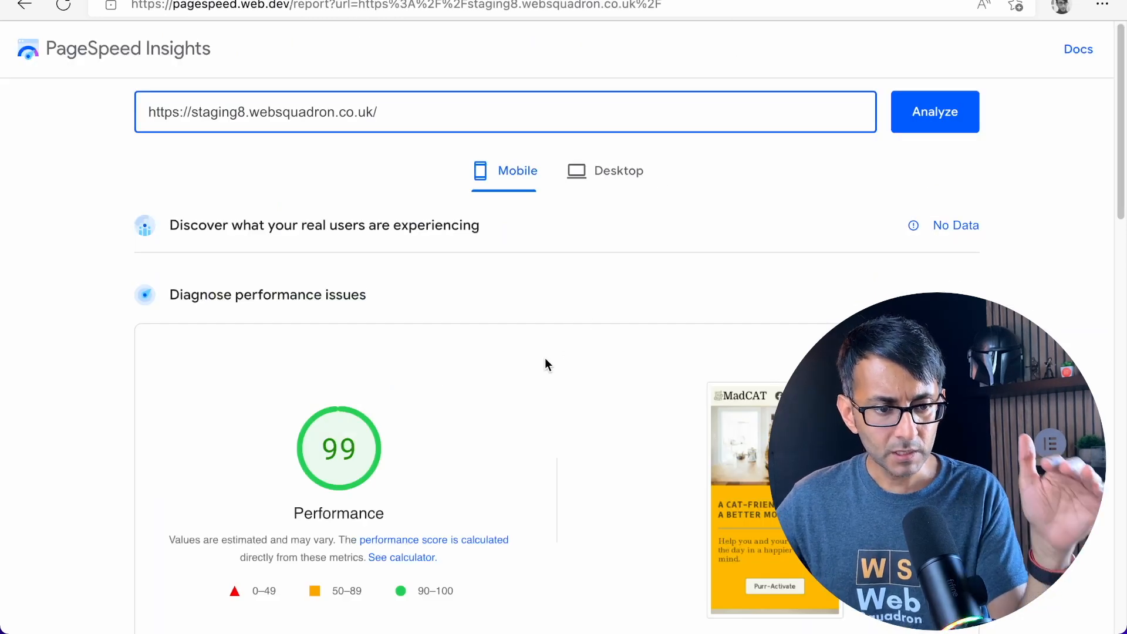
pyautogui.moveTo(604, 171)
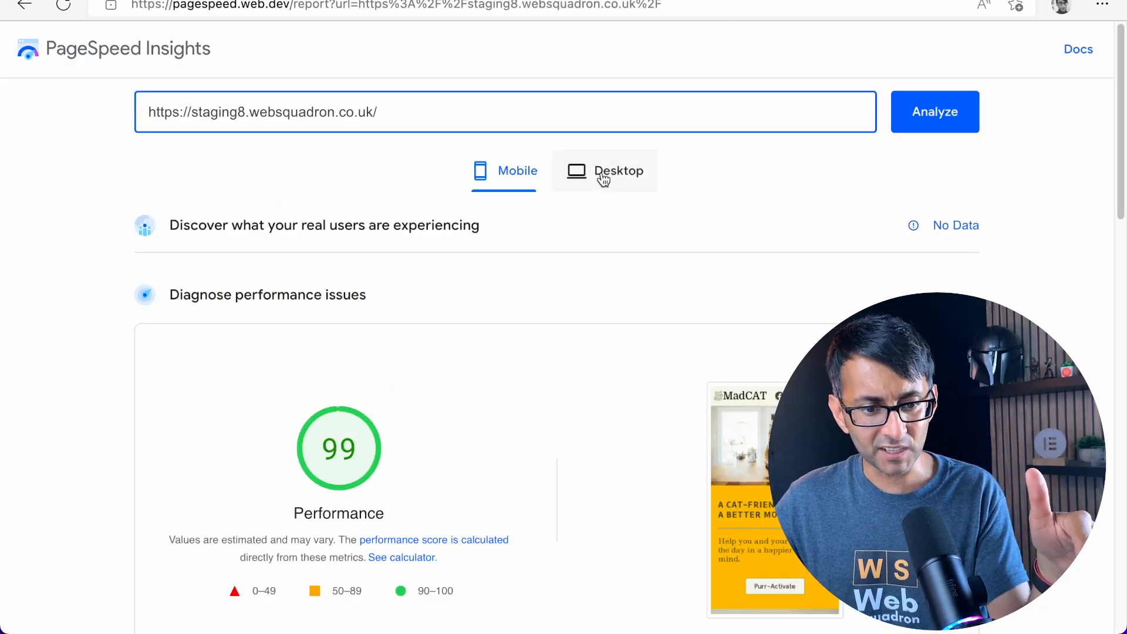
pyautogui.click(618, 170)
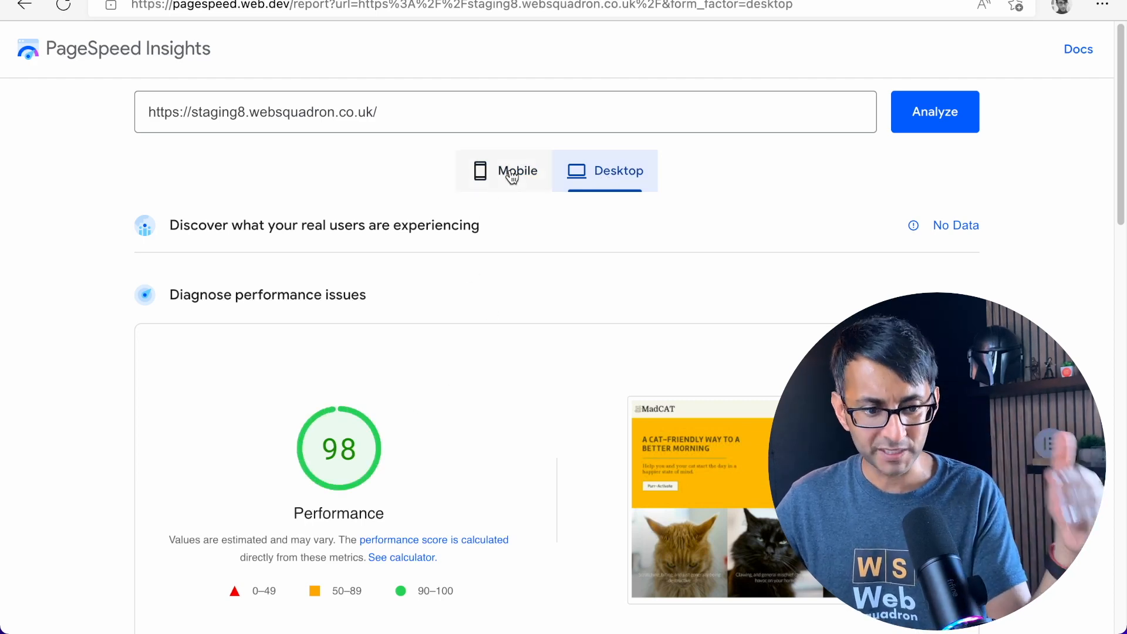
pyautogui.click(517, 170)
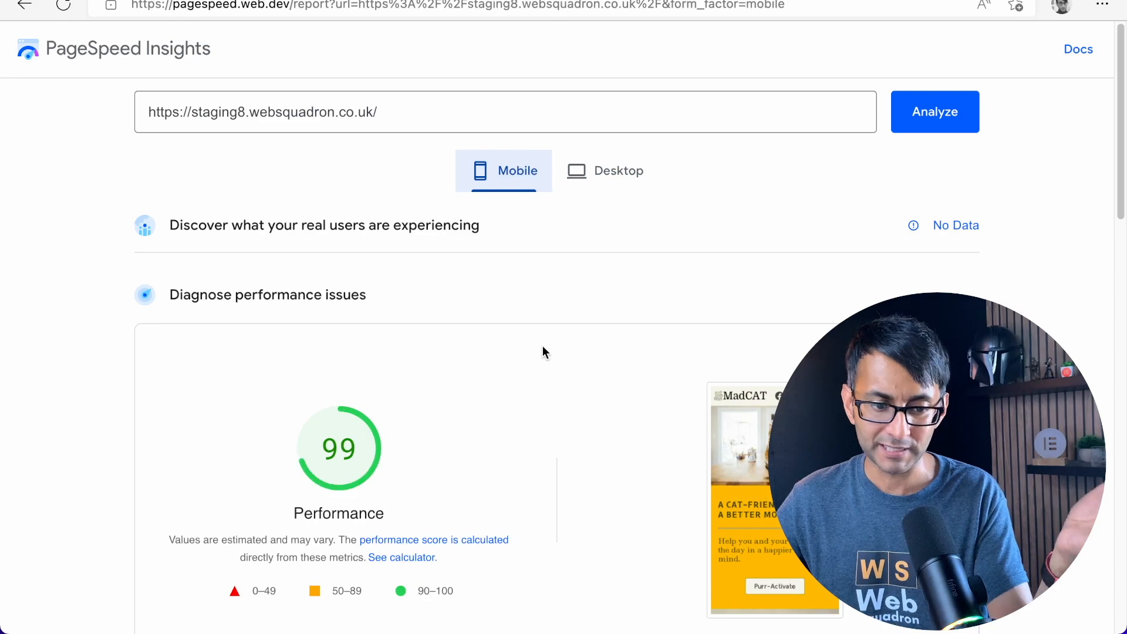
pyautogui.scroll(-3)
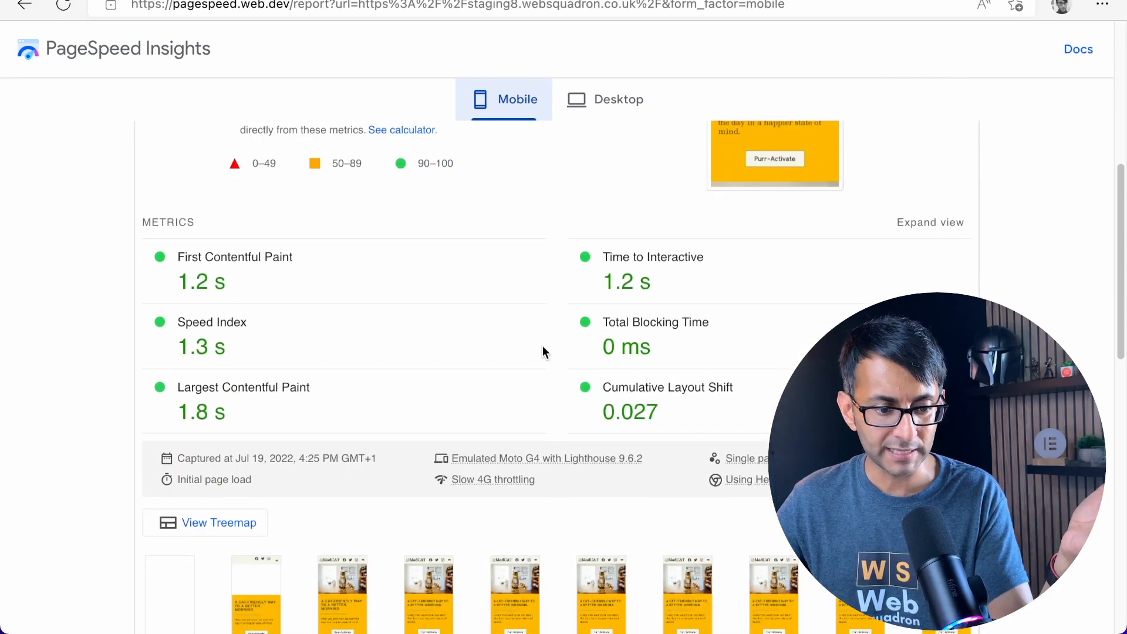
pyautogui.scroll(-3)
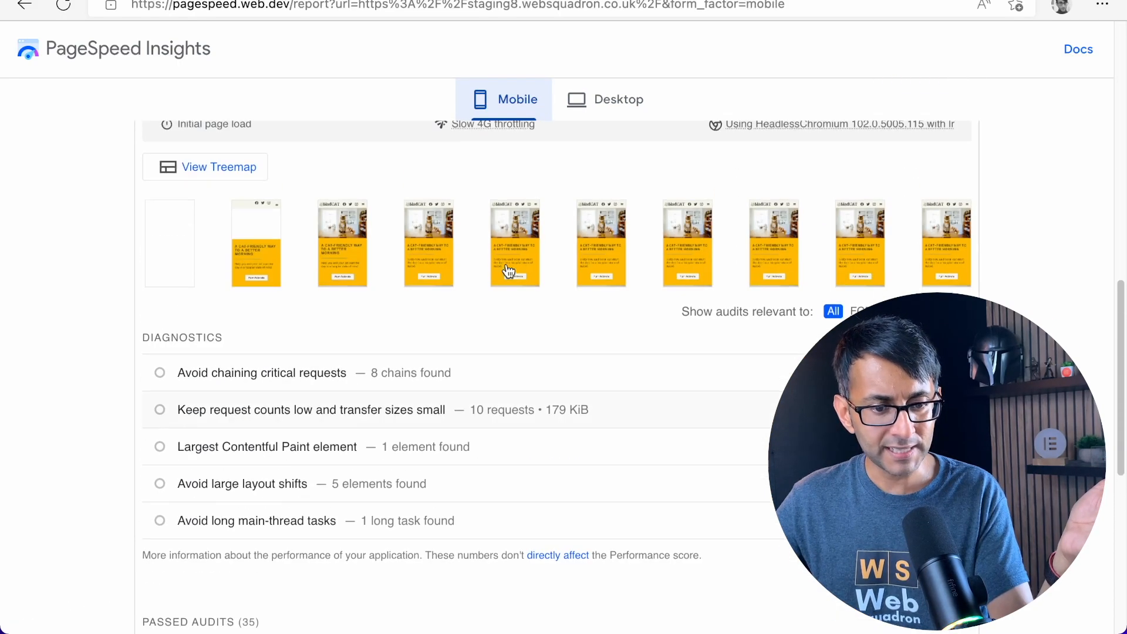
pyautogui.scroll(-3)
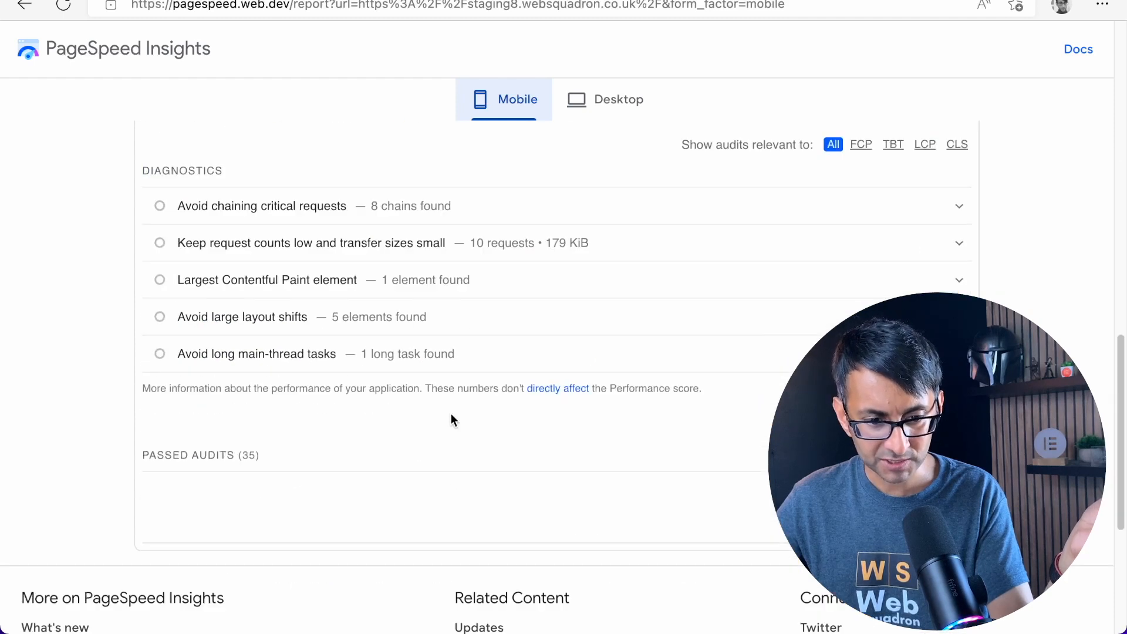
pyautogui.scroll(3)
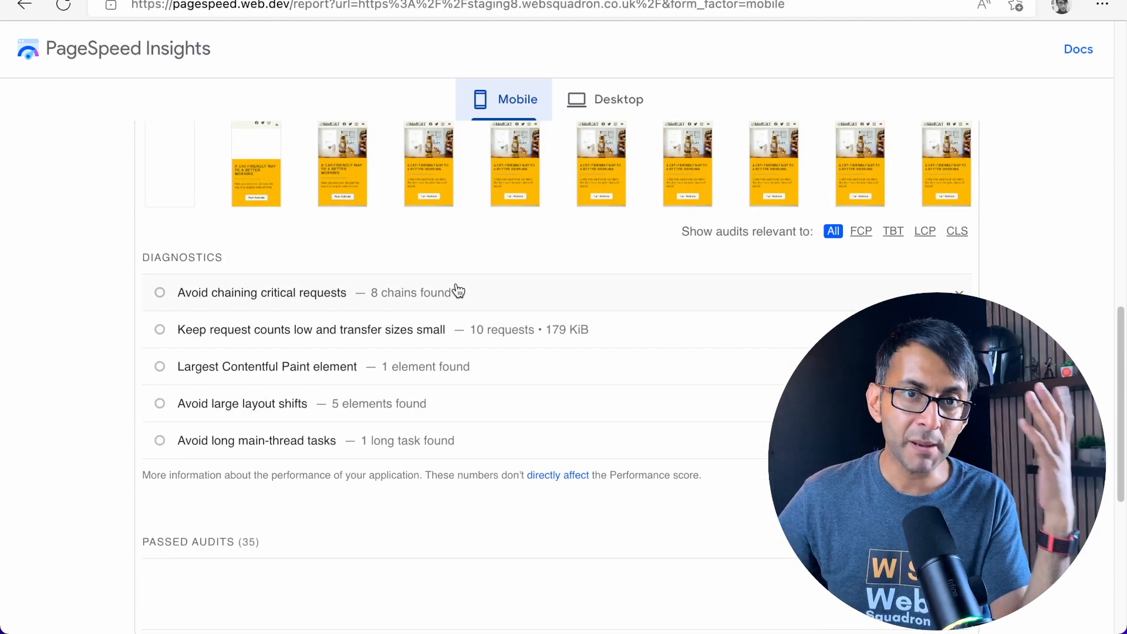
pyautogui.moveTo(502, 274)
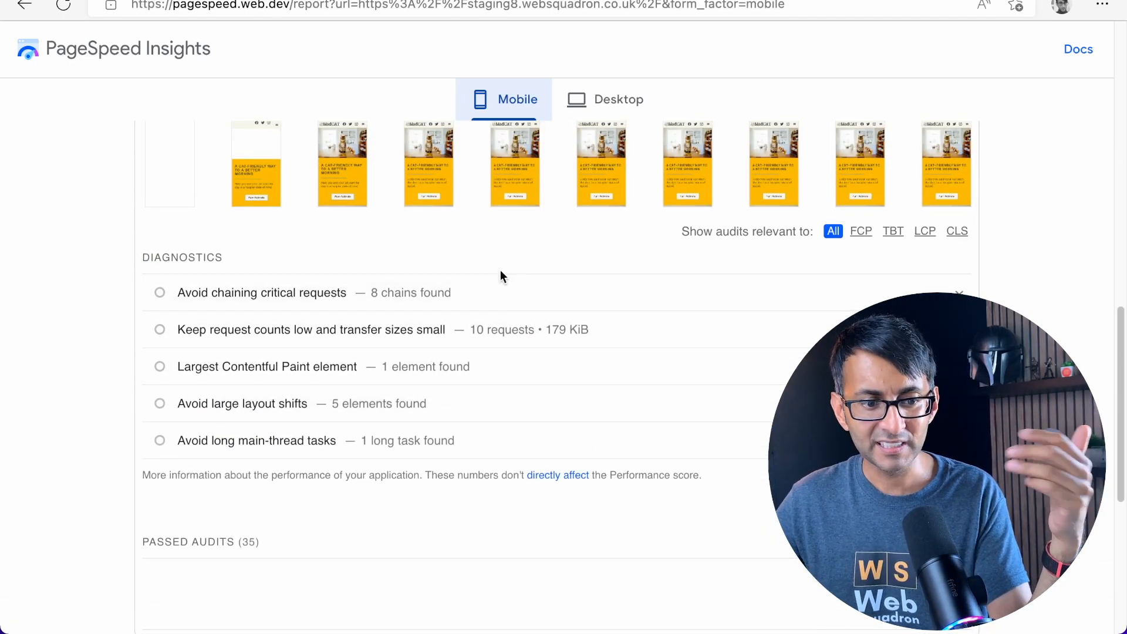
pyautogui.moveTo(505, 303)
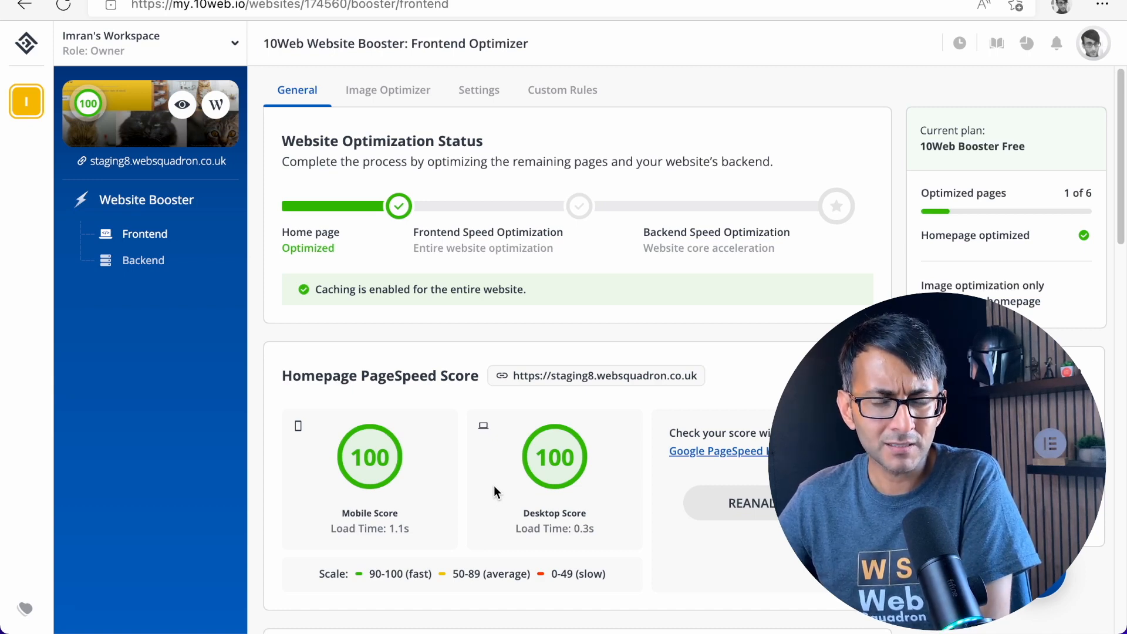
pyautogui.moveTo(637, 86)
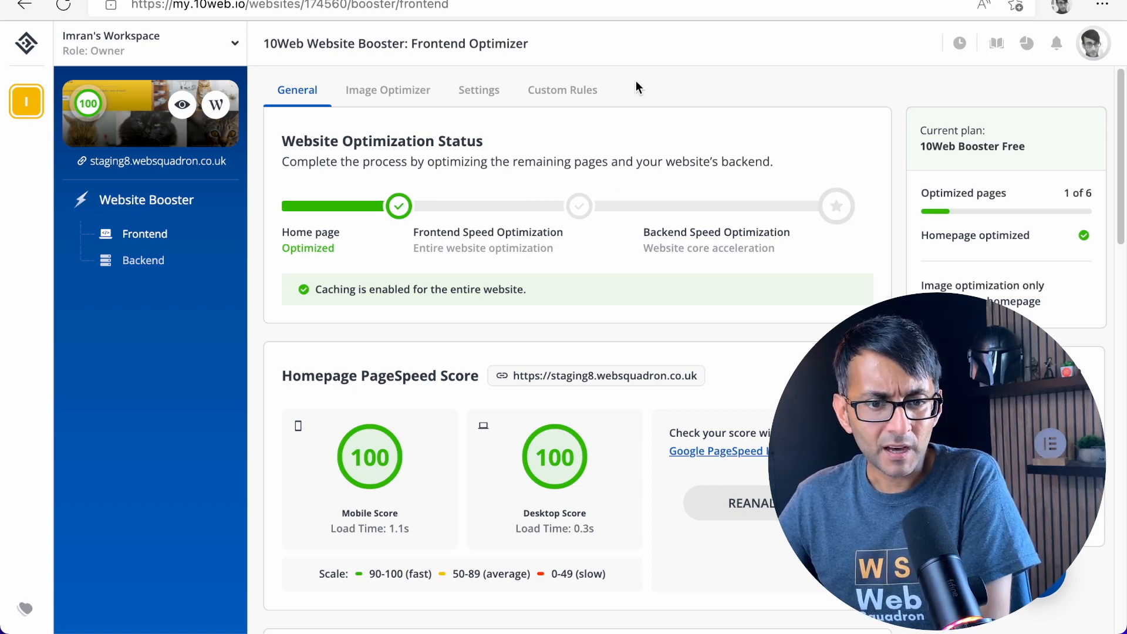
pyautogui.moveTo(668, 45)
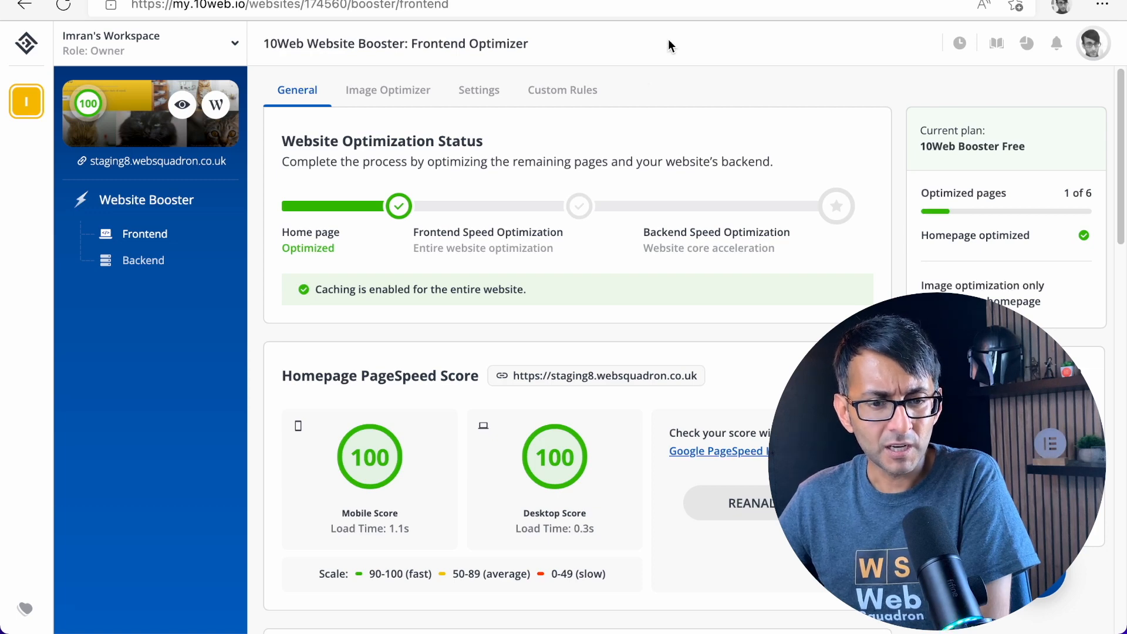
pyautogui.scroll(-3)
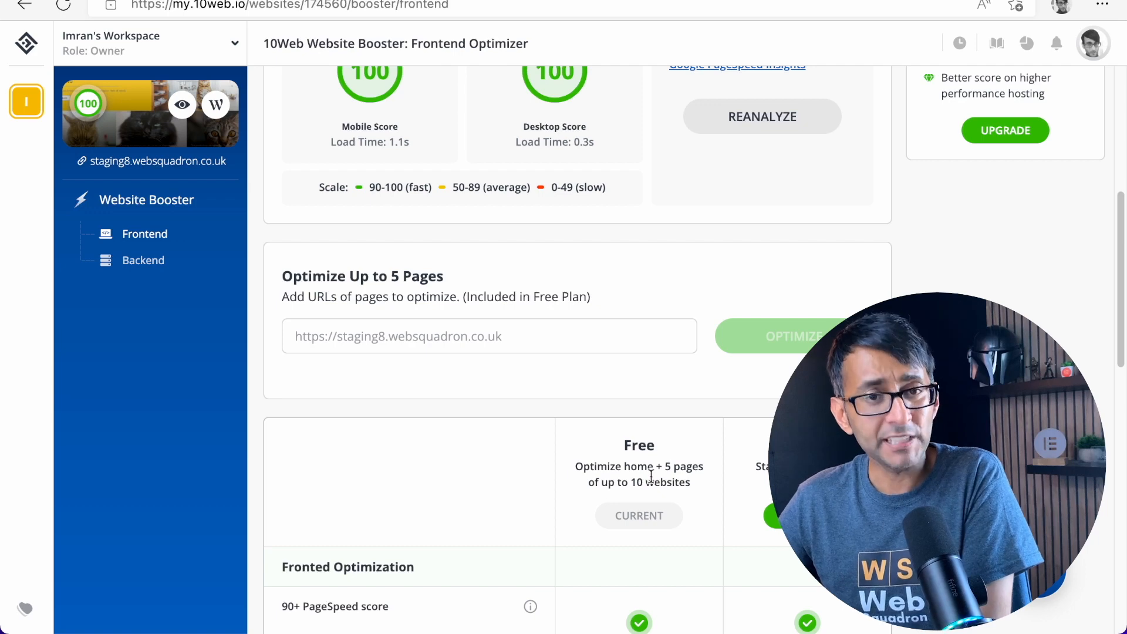
pyautogui.scroll(-3)
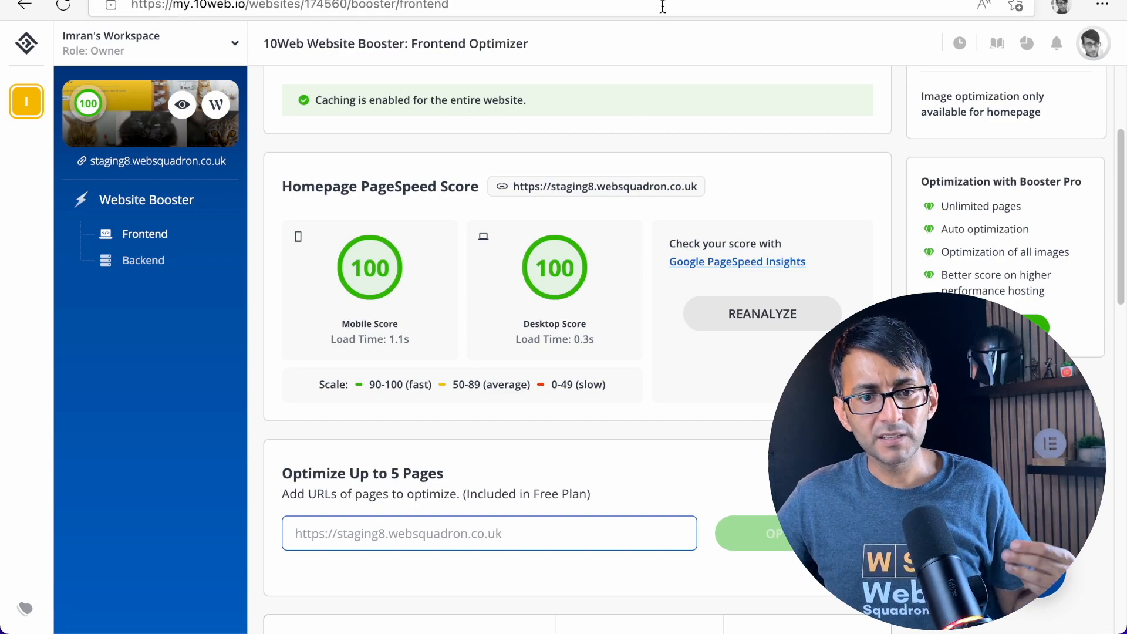
pyautogui.click(738, 260)
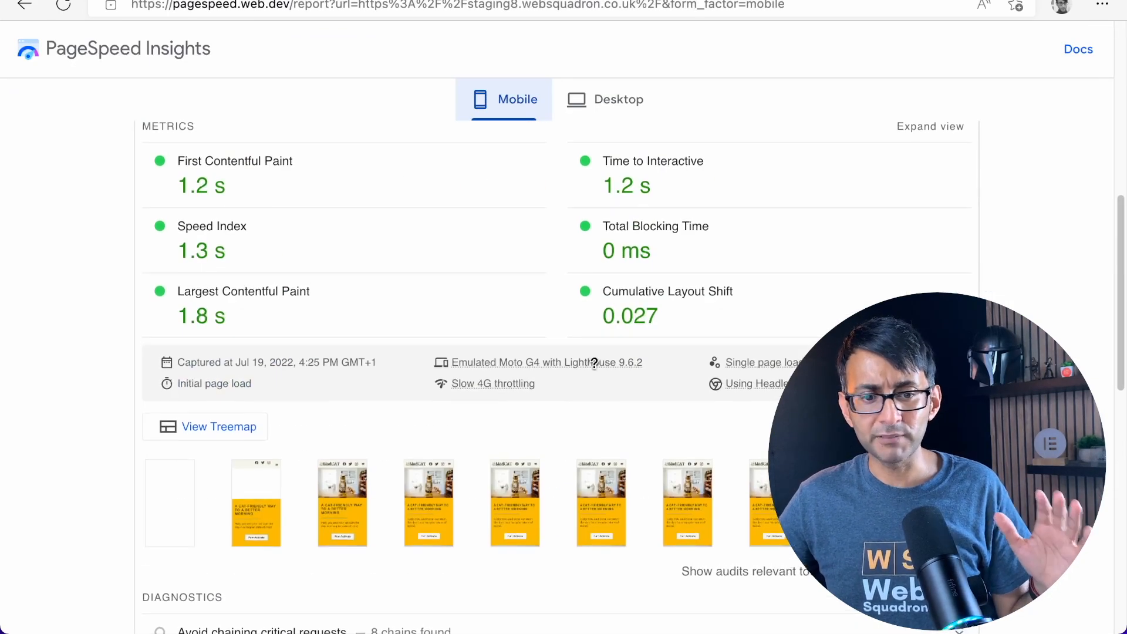
pyautogui.scroll(3)
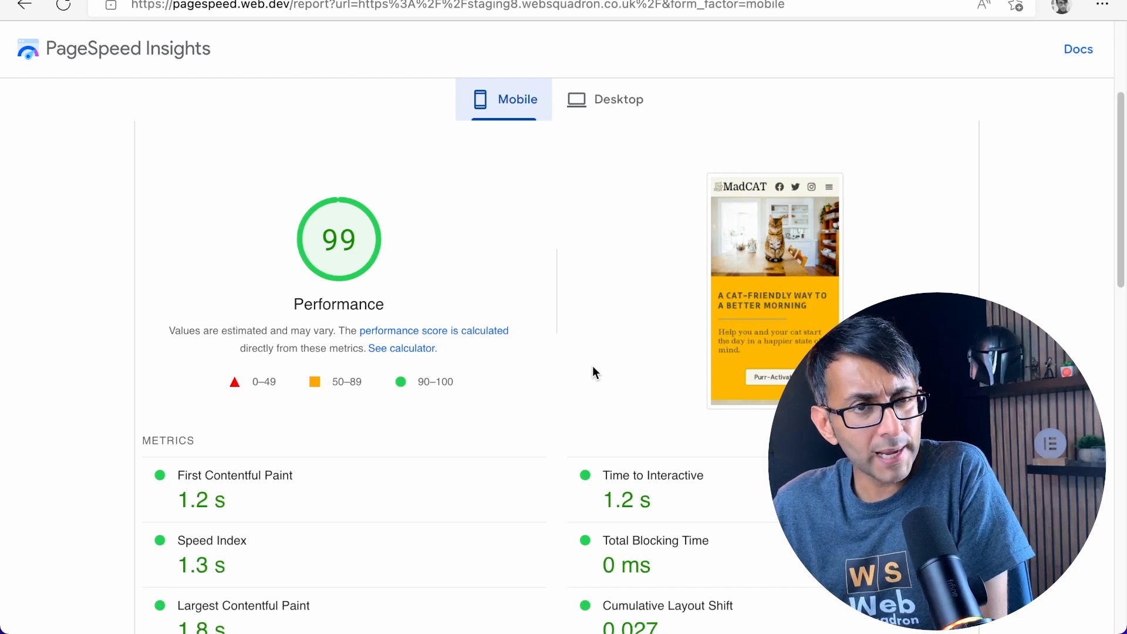
pyautogui.moveTo(595, 229)
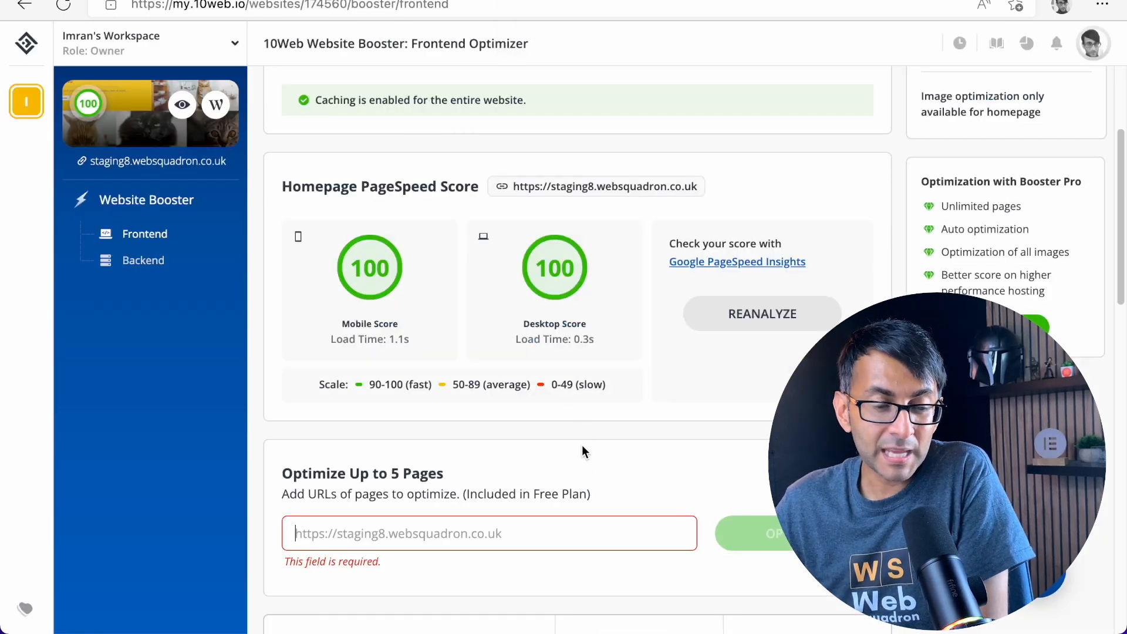
pyautogui.scroll(3)
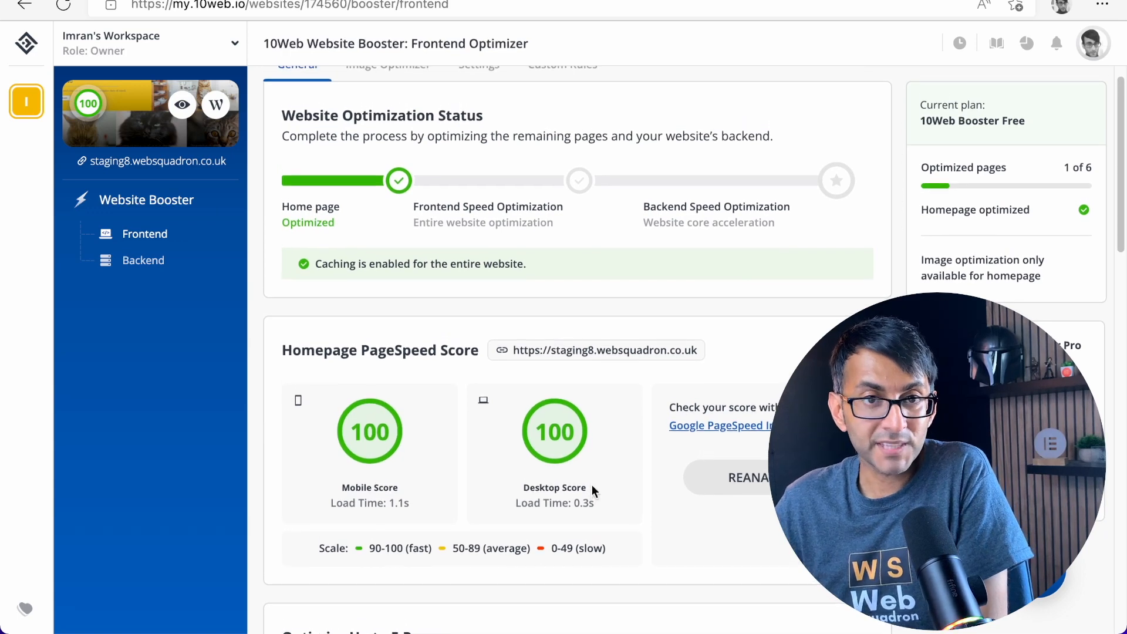
pyautogui.scroll(3)
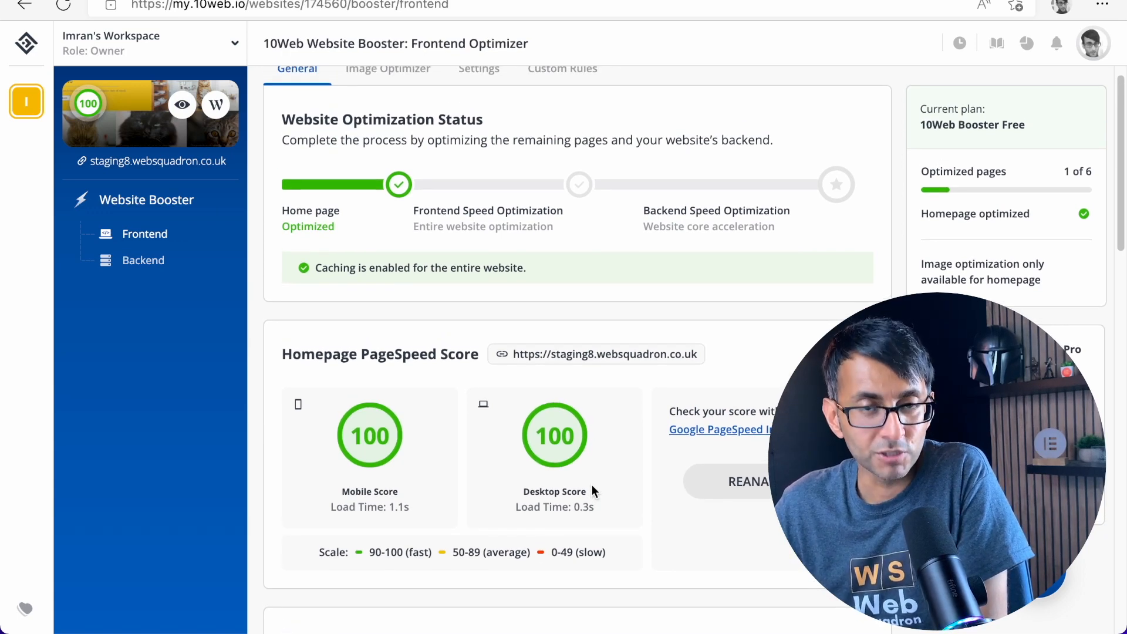